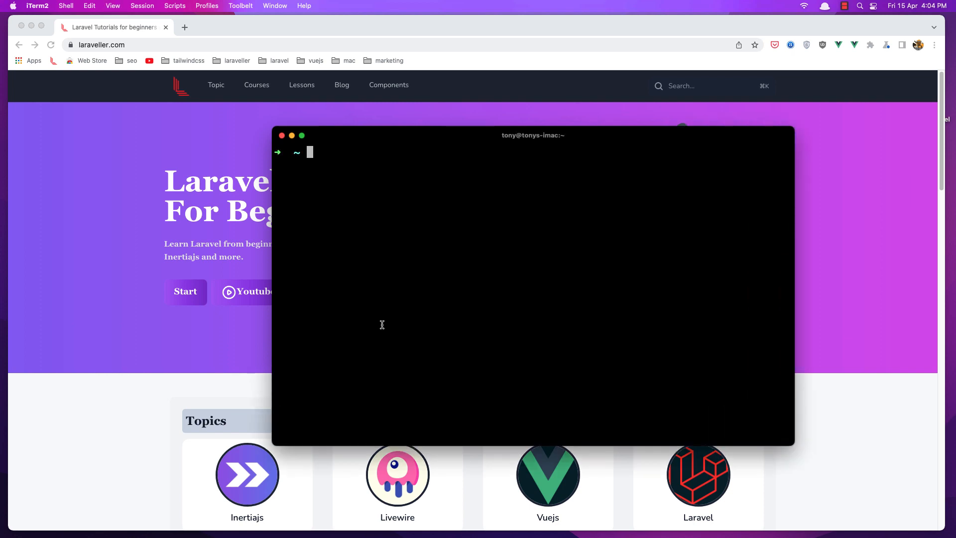
# Move the shell into the Code folder and clear the terminal.
pyautogui.write('cd')
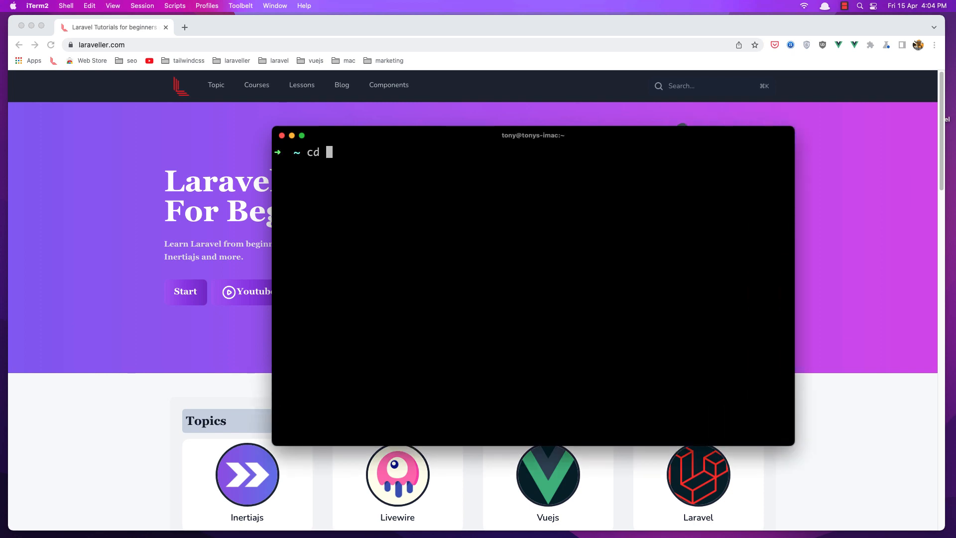
pyautogui.write('Code')
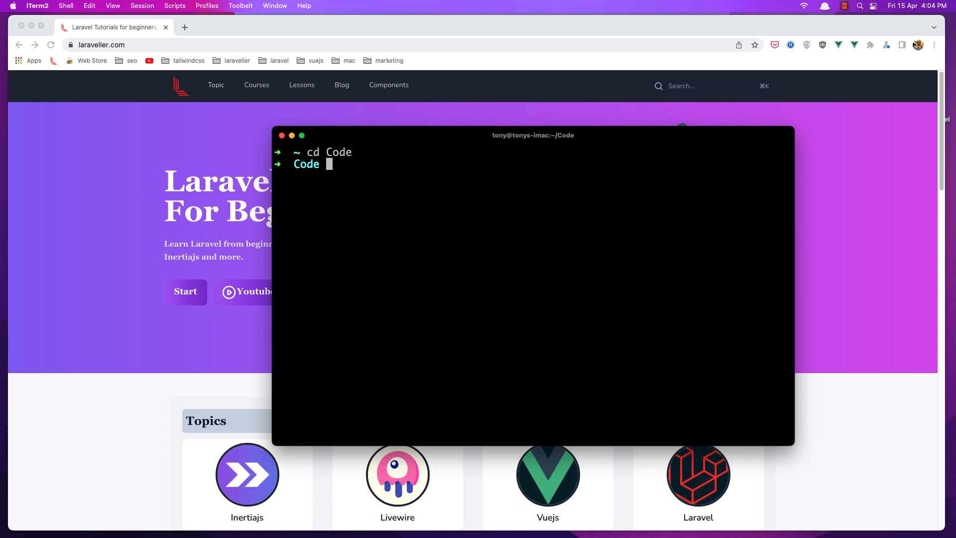
pyautogui.write('clrea')
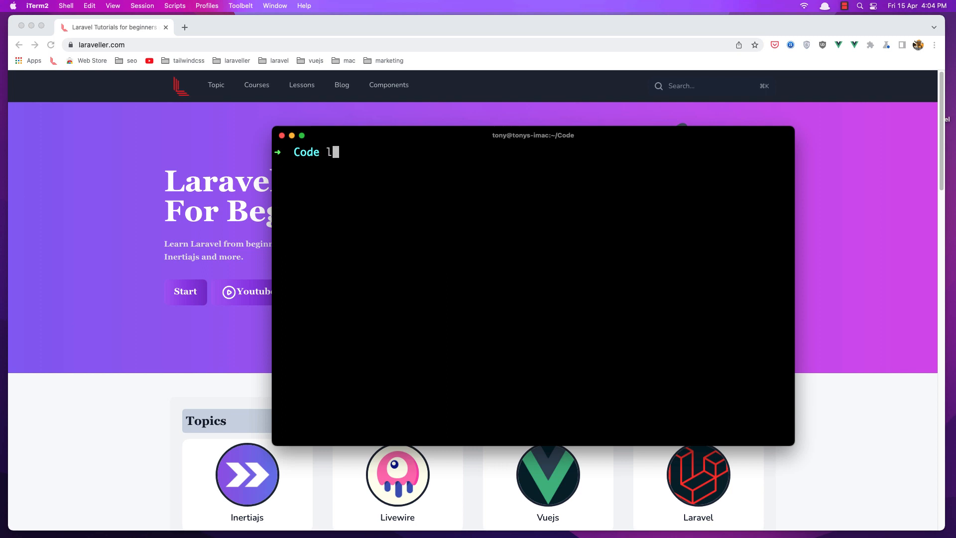
# Run 'laravel new essential' to create the new Laravel project.
pyautogui.write('aravel')
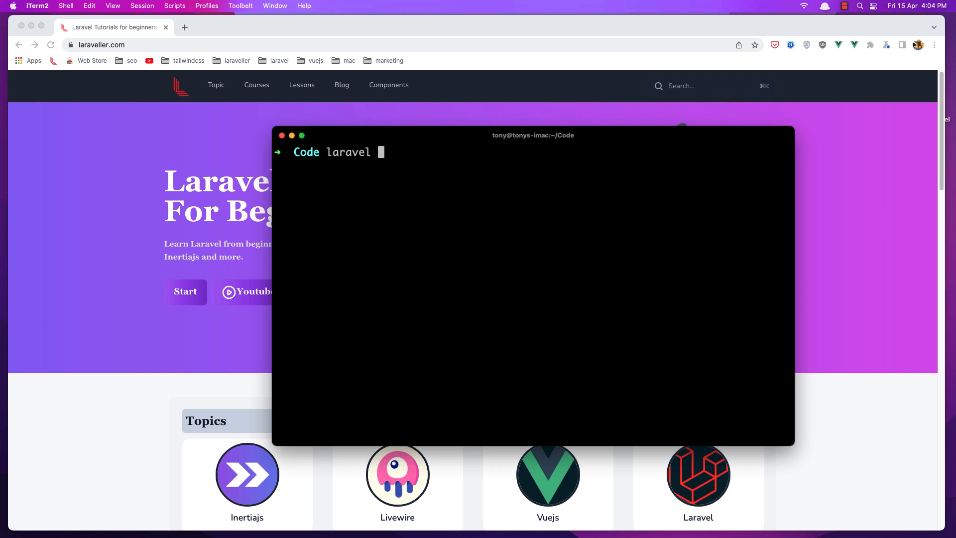
pyautogui.write('new')
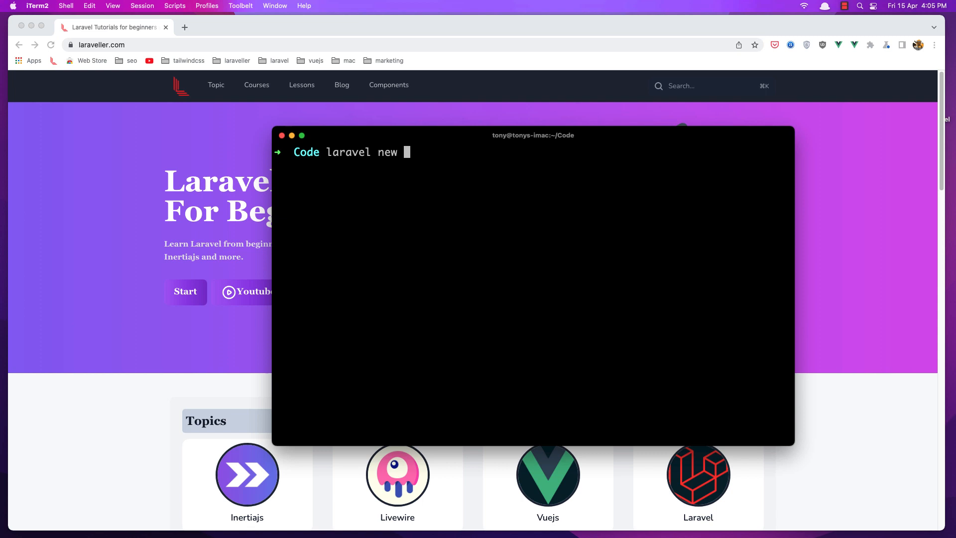
pyautogui.write('esse')
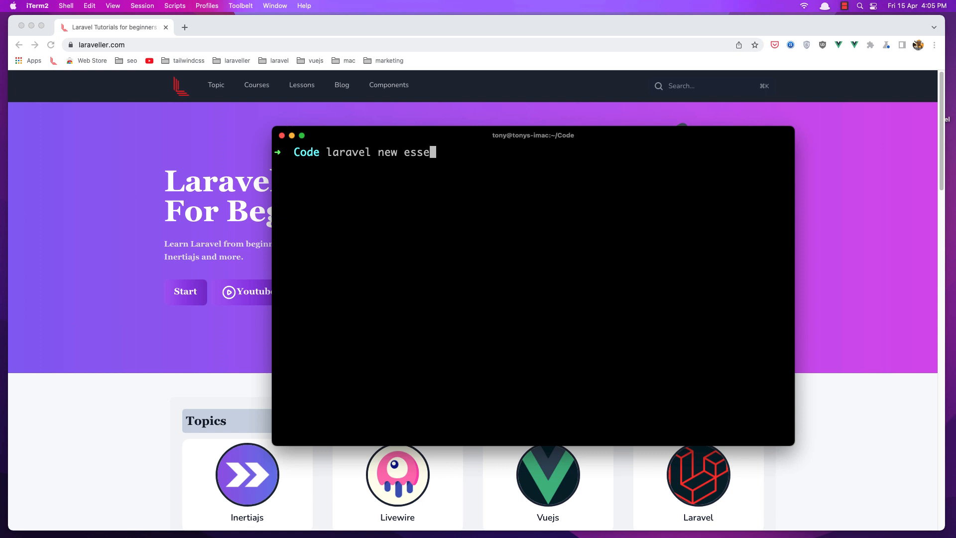
pyautogui.write('ntial')
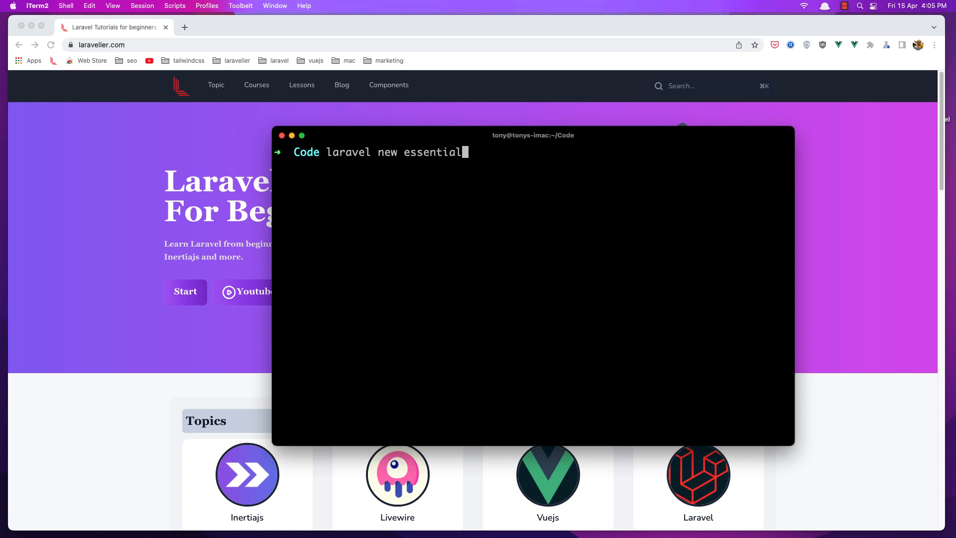
pyautogui.press('Return')
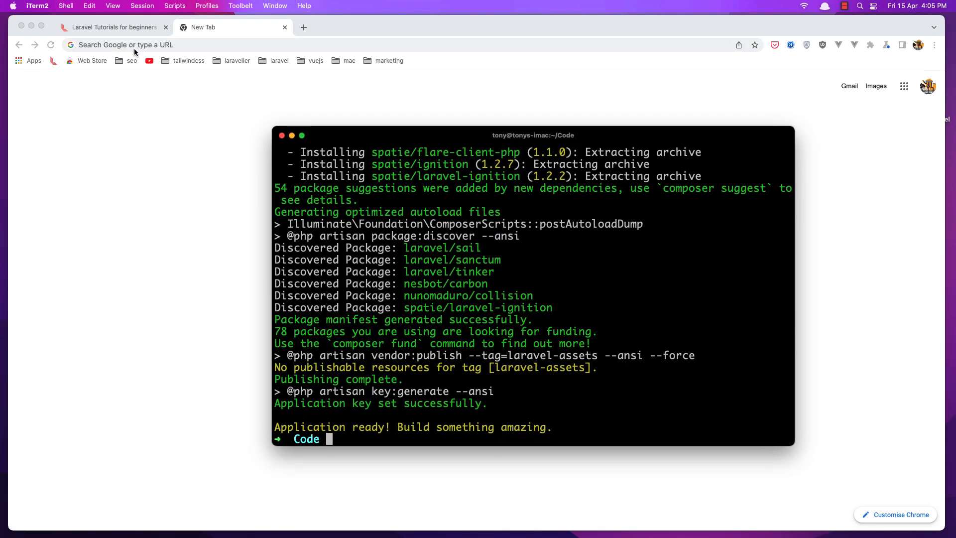
pyautogui.moveTo(162, 39)
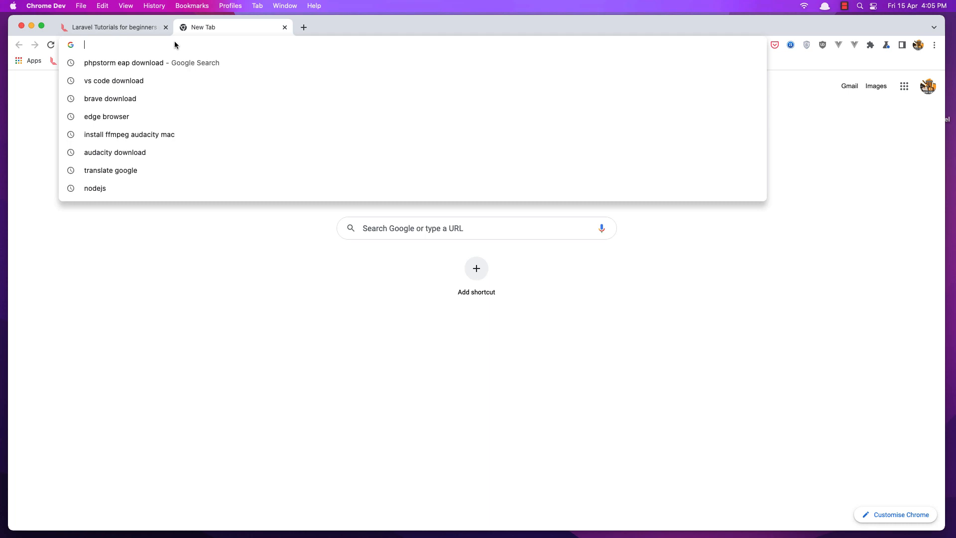
# Enter essential.code in the address bar to load the Laravel welcome page.
pyautogui.write('essential.code/')
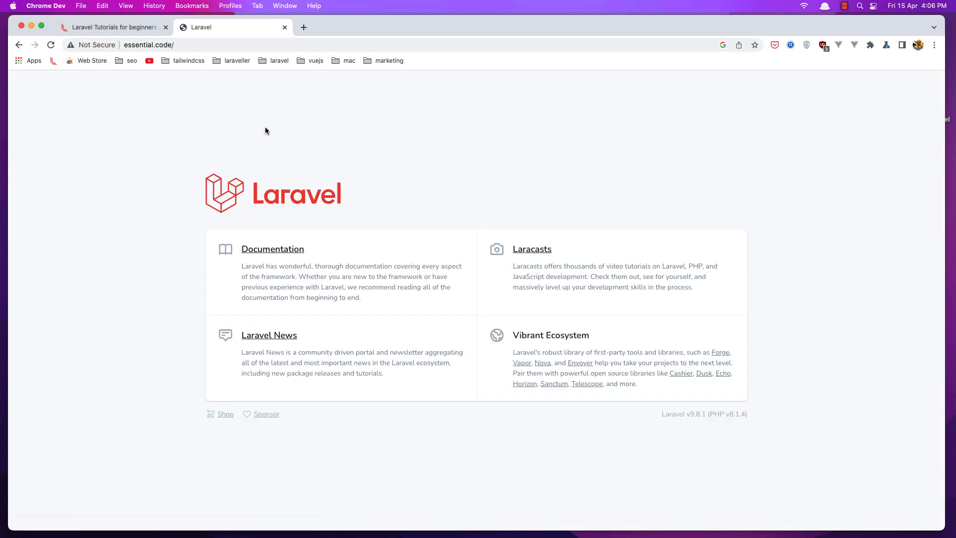
pyautogui.moveTo(542, 362)
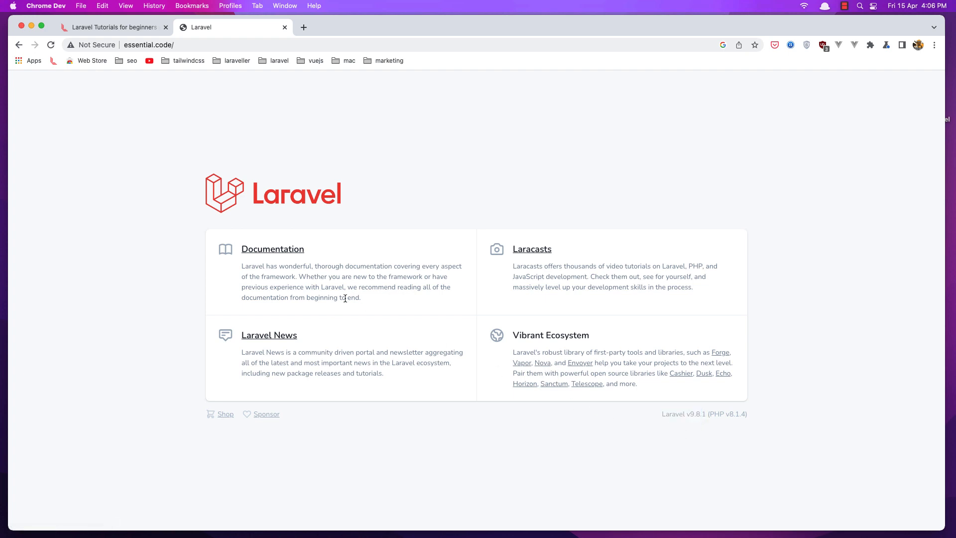
pyautogui.moveTo(215, 206)
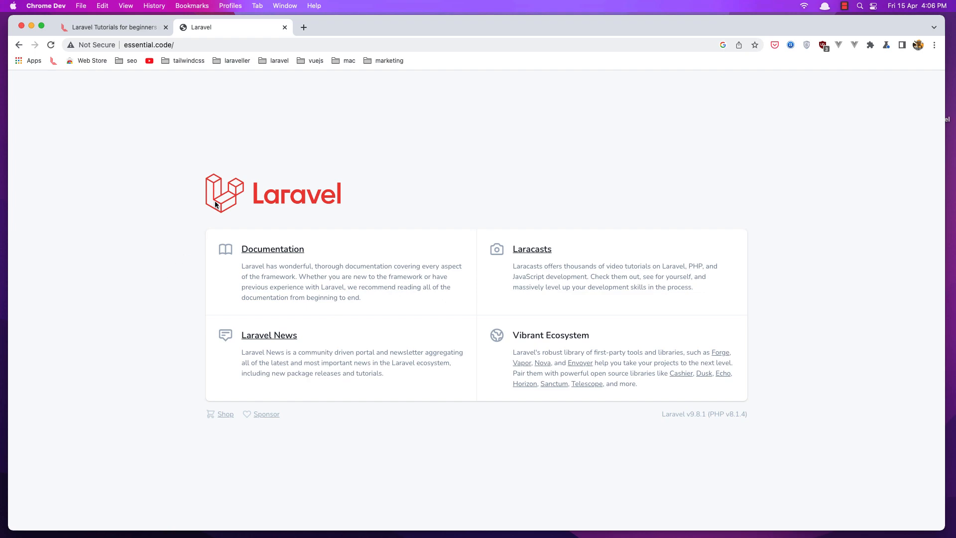
pyautogui.moveTo(332, 177)
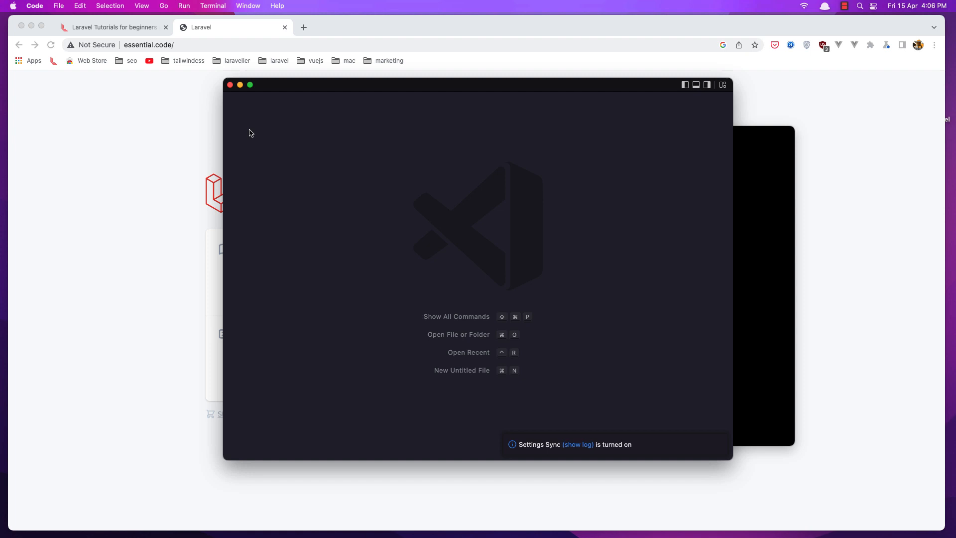
# Open the Code > essential folder in VS Code and trust its authors.
pyautogui.click(59, 6)
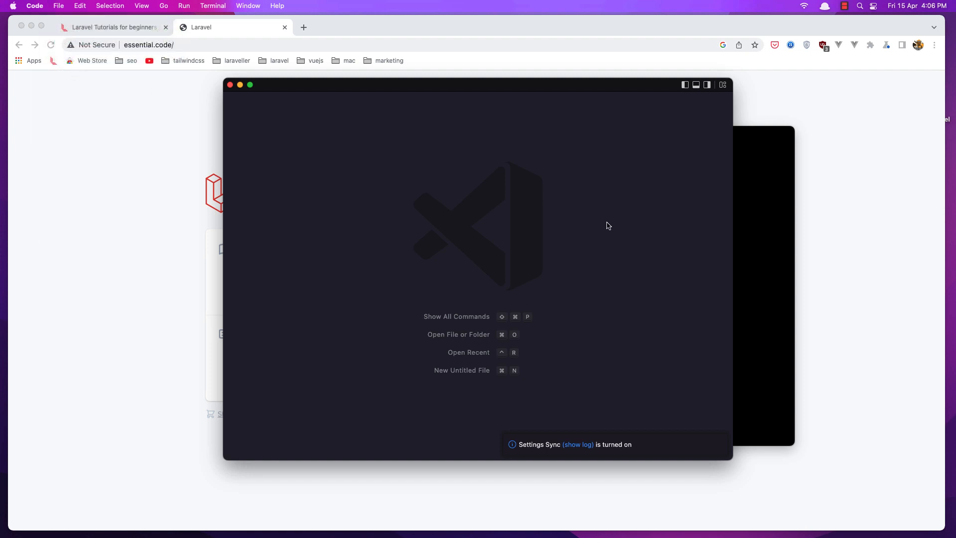
pyautogui.click(458, 335)
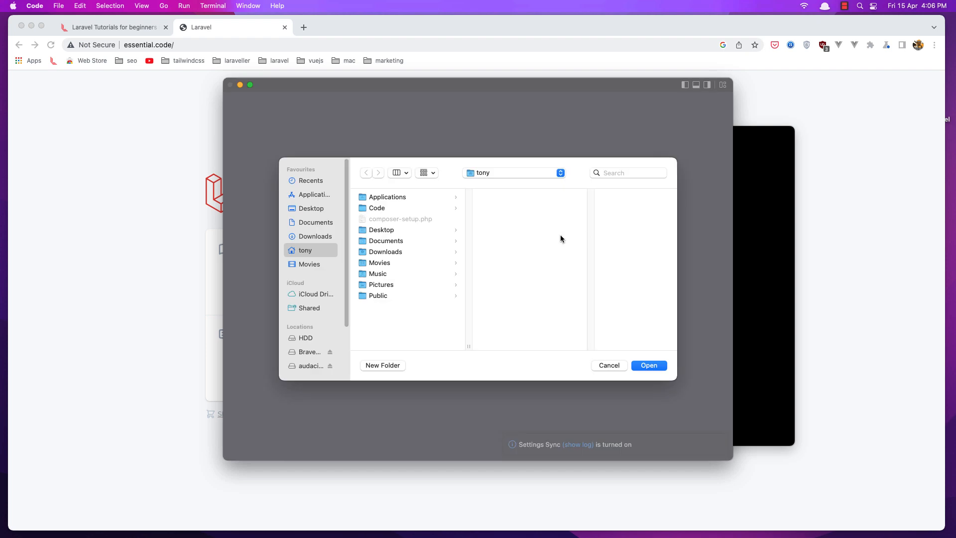
pyautogui.click(377, 208)
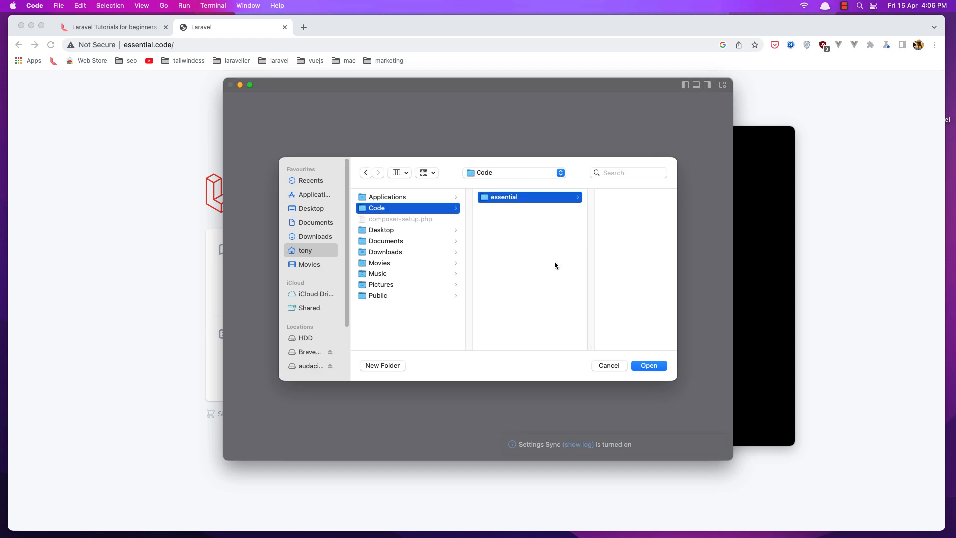
pyautogui.click(648, 365)
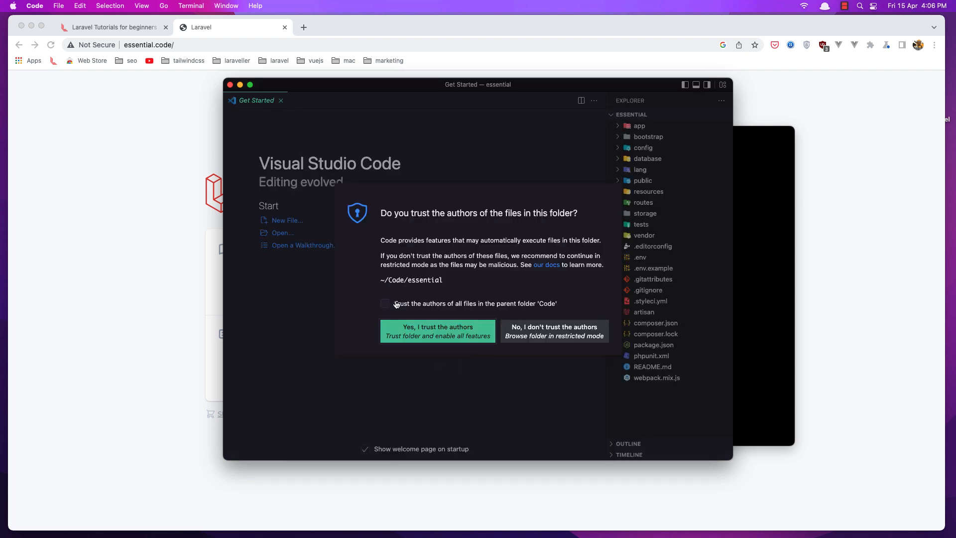
pyautogui.click(437, 330)
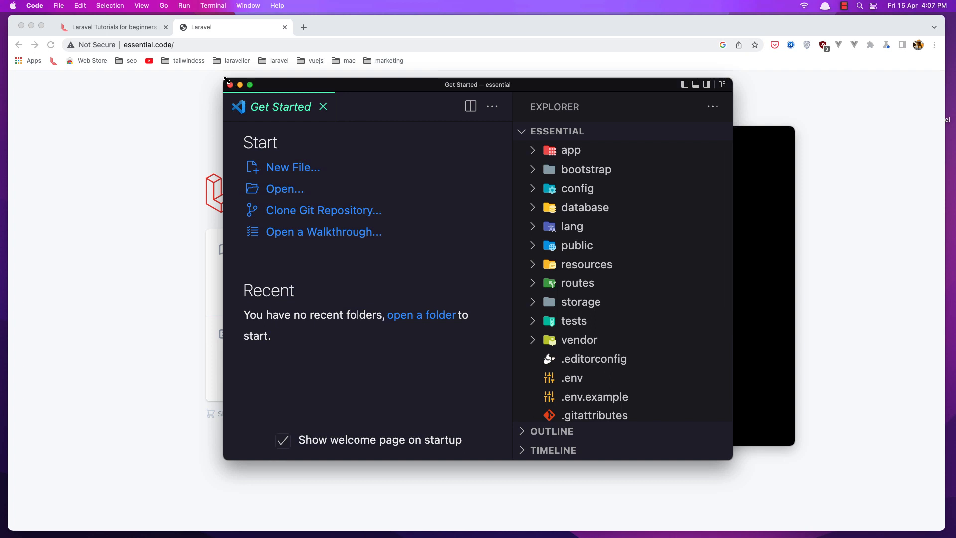
# Maximize the editor and browse the config folder's contents, then collapse it.
pyautogui.click(250, 84)
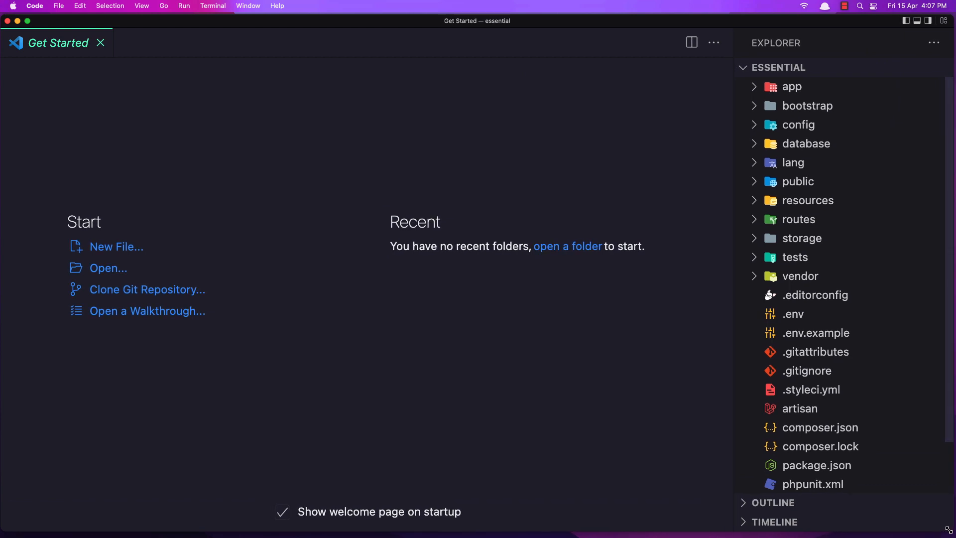
pyautogui.moveTo(101, 43)
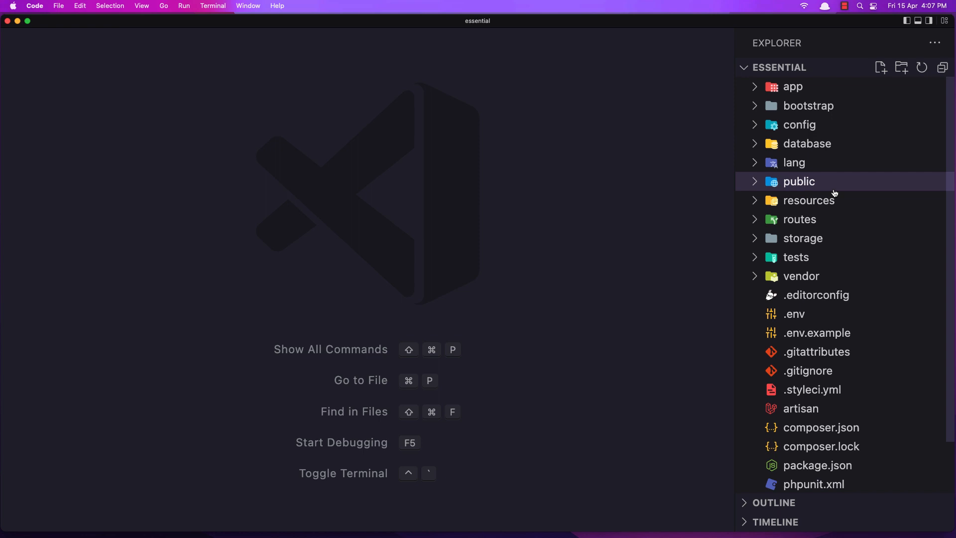
pyautogui.click(793, 87)
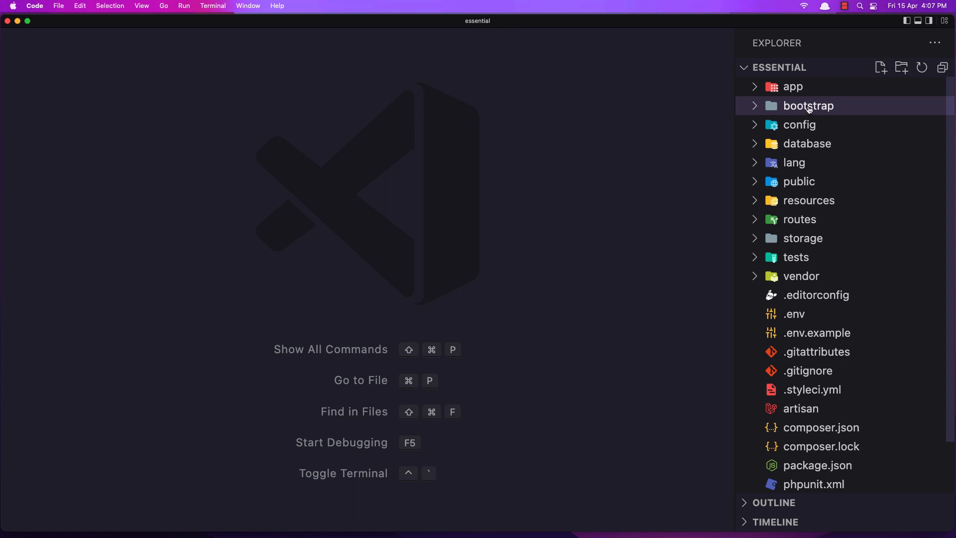
pyautogui.click(800, 125)
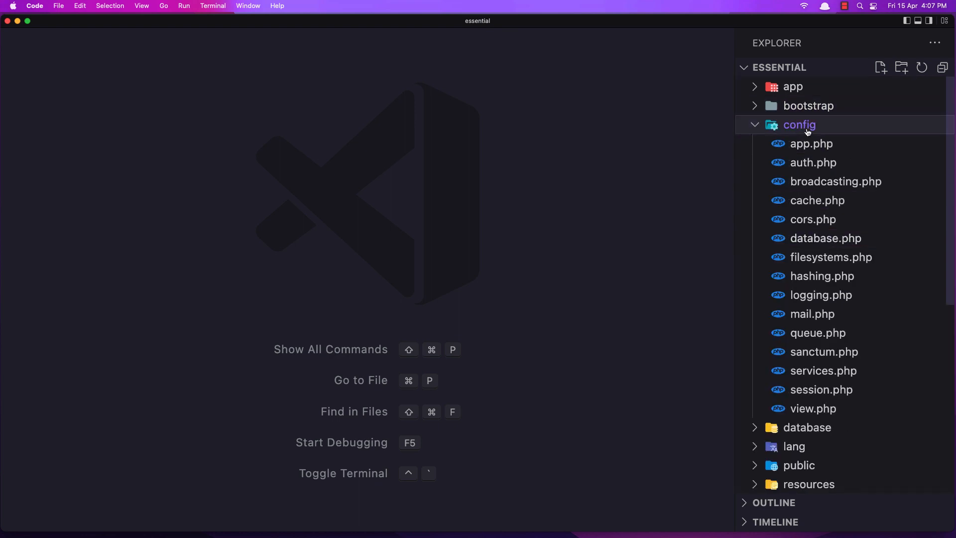
pyautogui.moveTo(812, 144)
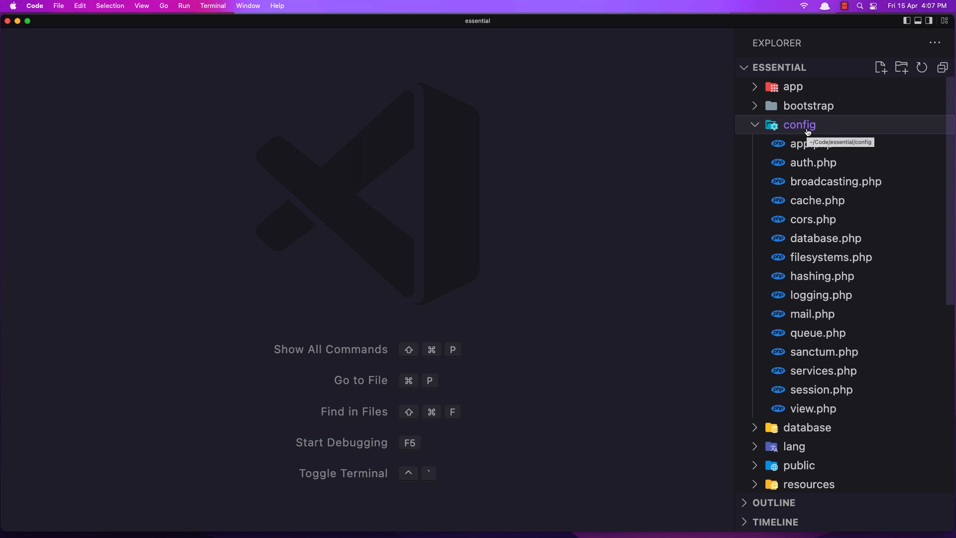
pyautogui.click(814, 162)
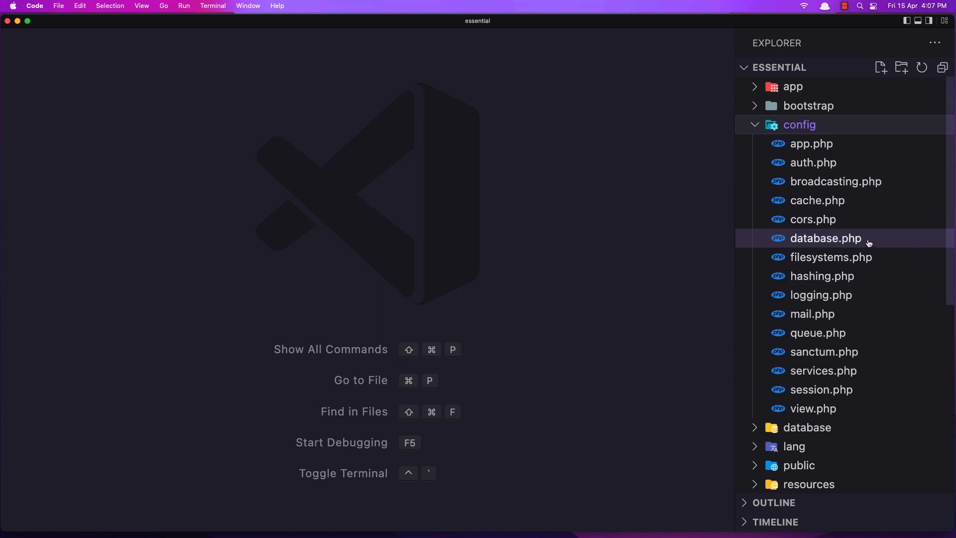
pyautogui.click(800, 125)
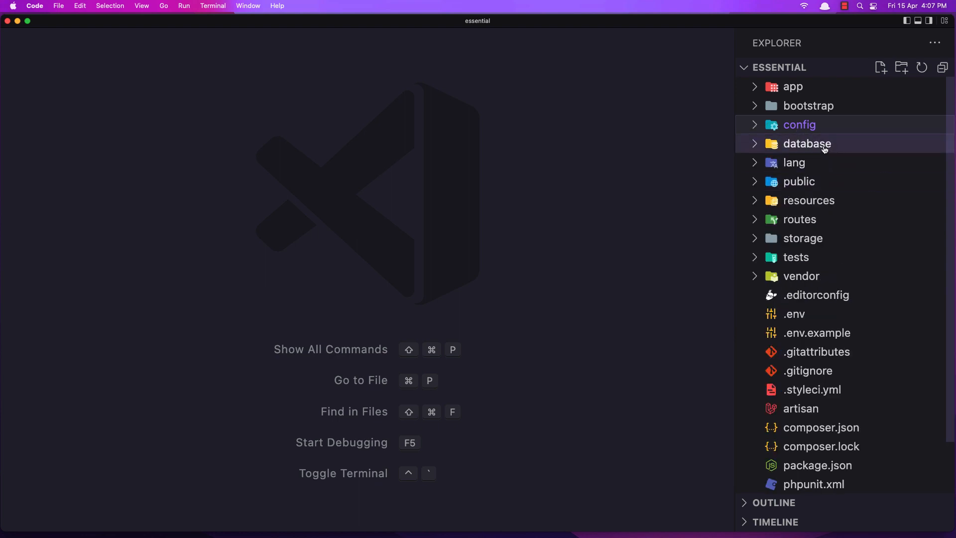
# Peek inside the database and public folders, collapsing each afterwards.
pyautogui.click(808, 144)
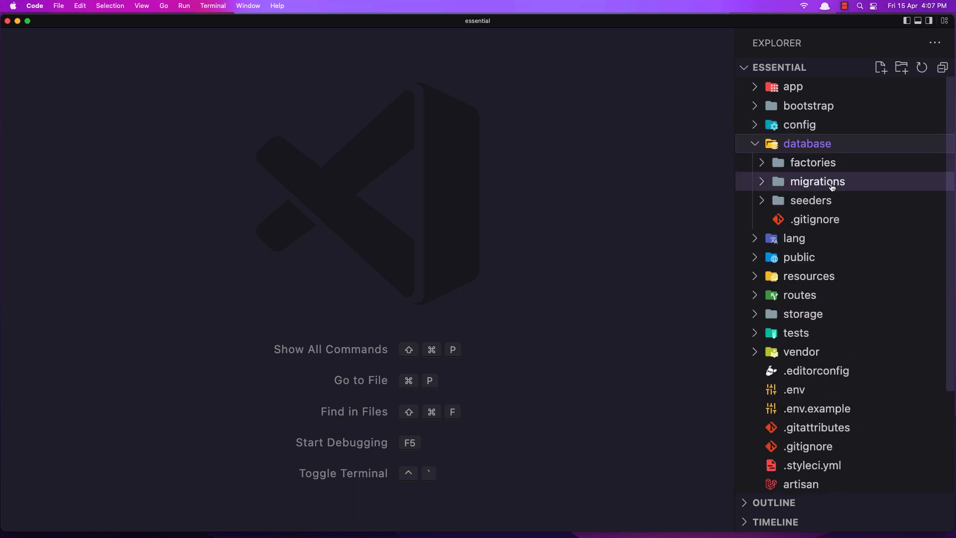
pyautogui.click(807, 143)
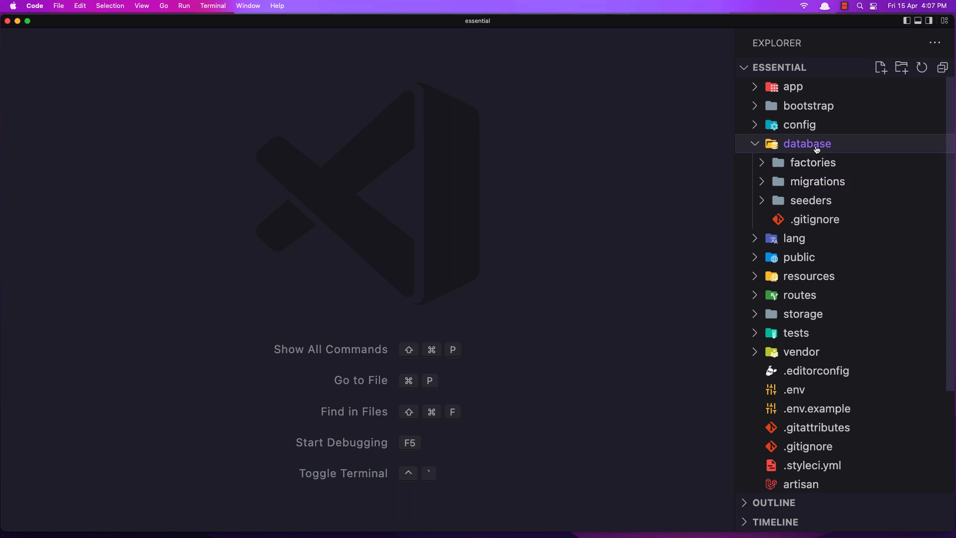
pyautogui.click(808, 144)
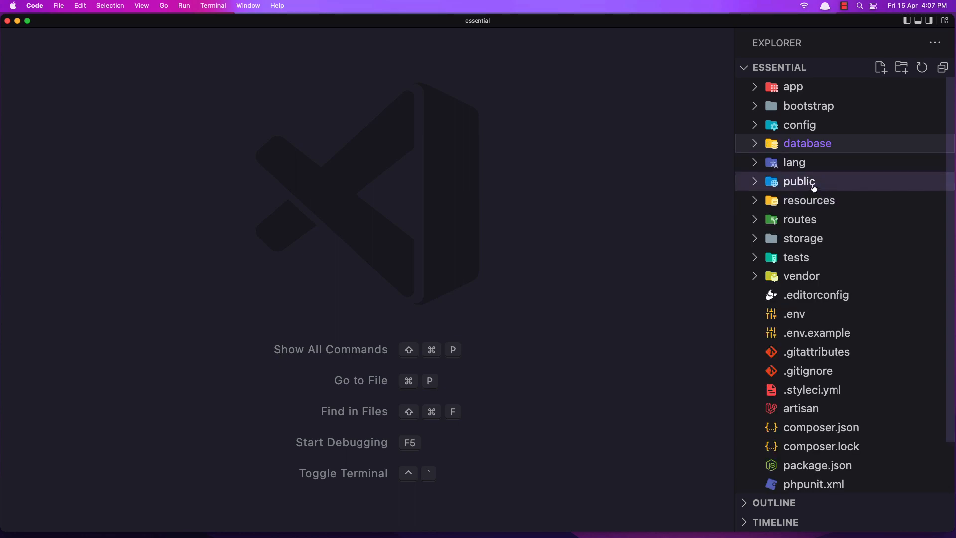
pyautogui.click(799, 182)
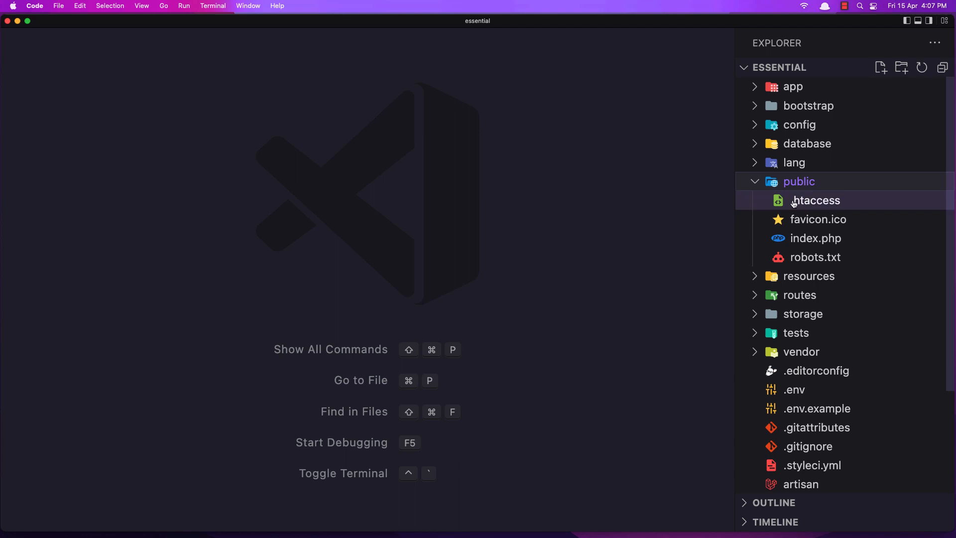
pyautogui.click(798, 182)
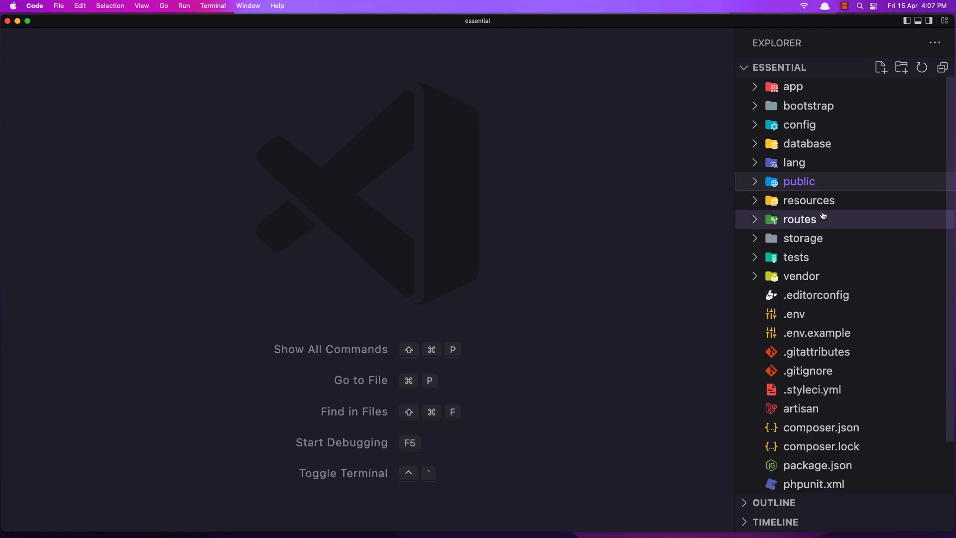
pyautogui.moveTo(840, 229)
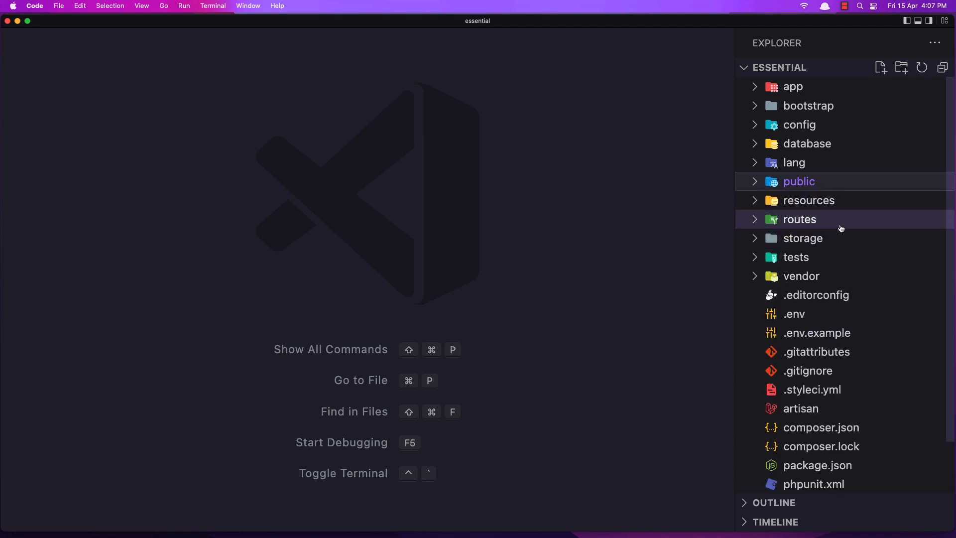
pyautogui.click(799, 182)
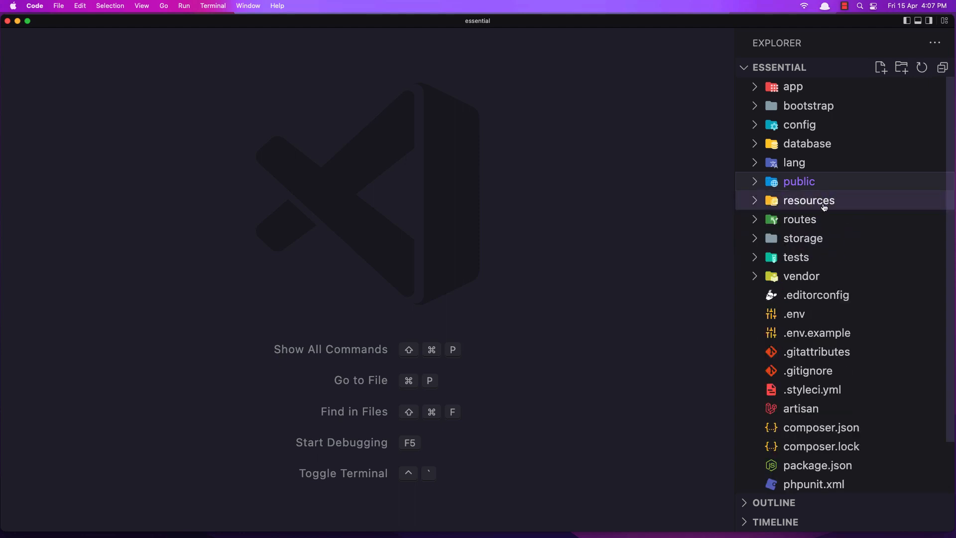
# Expand resources and look through its css and js folders and the public folder.
pyautogui.click(808, 200)
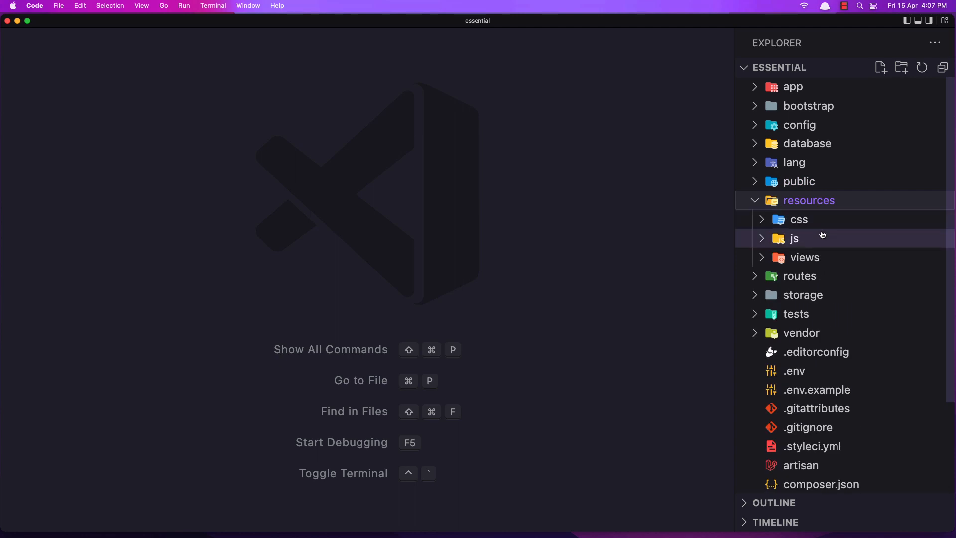
pyautogui.click(799, 219)
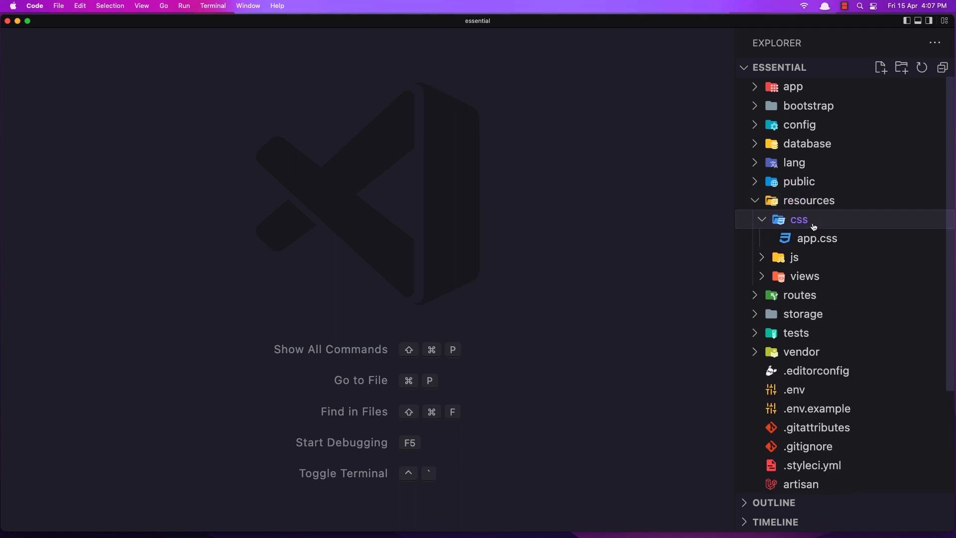
pyautogui.click(799, 219)
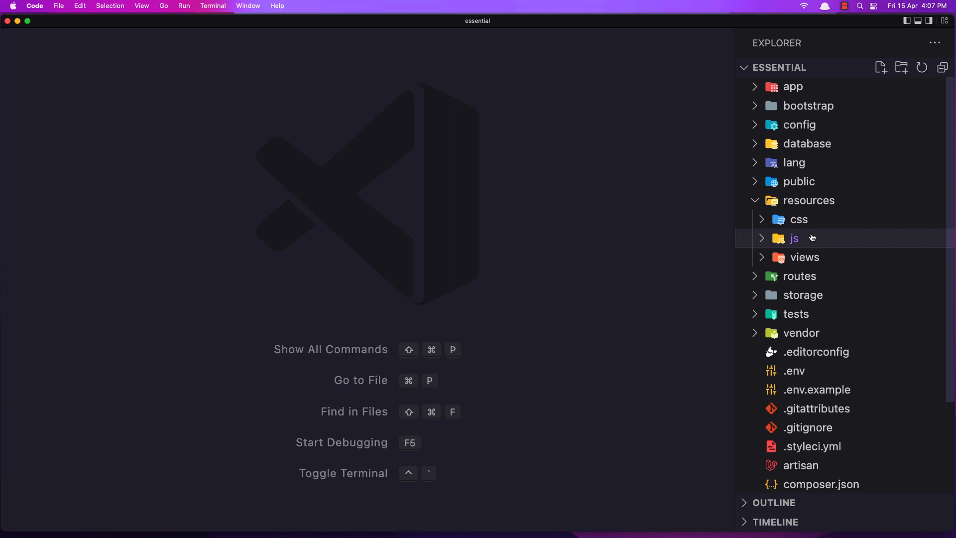
pyautogui.moveTo(820, 233)
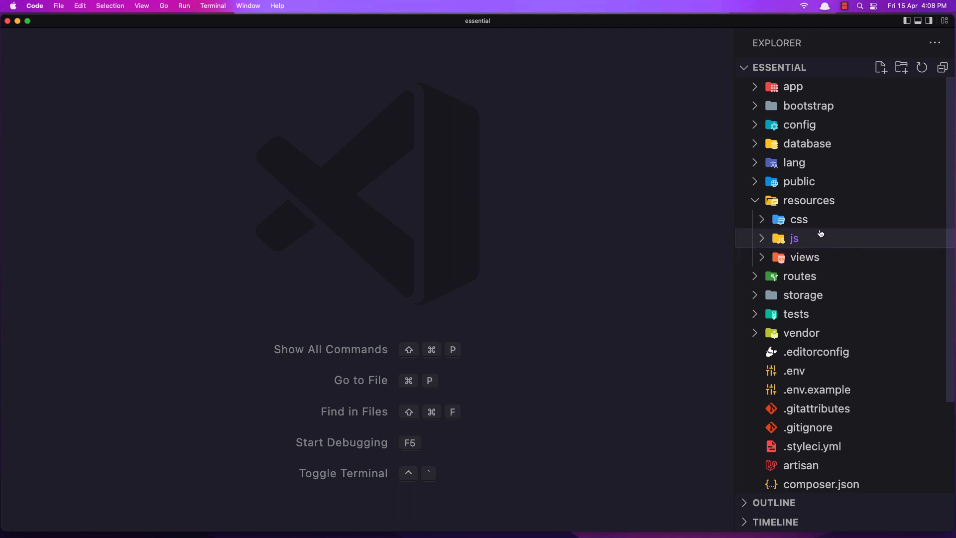
pyautogui.click(795, 238)
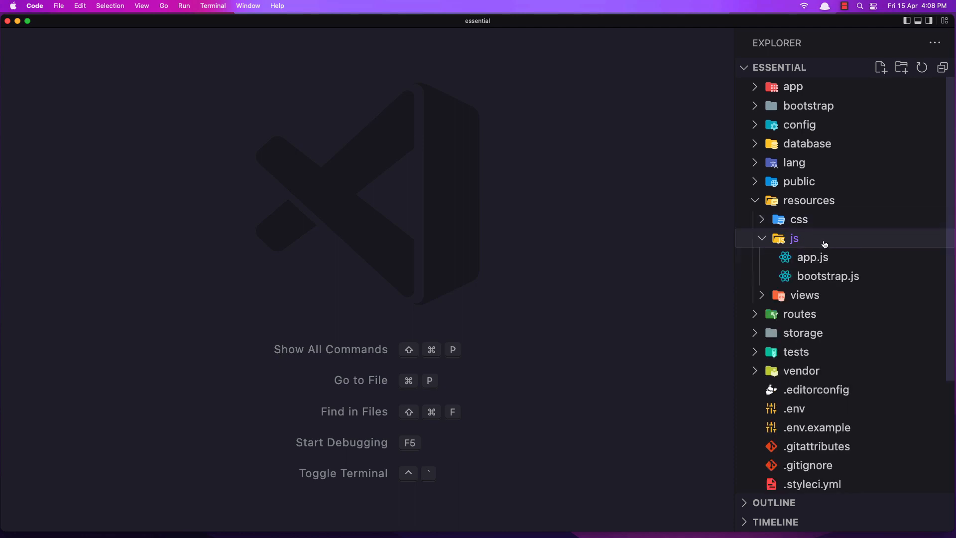
pyautogui.click(799, 181)
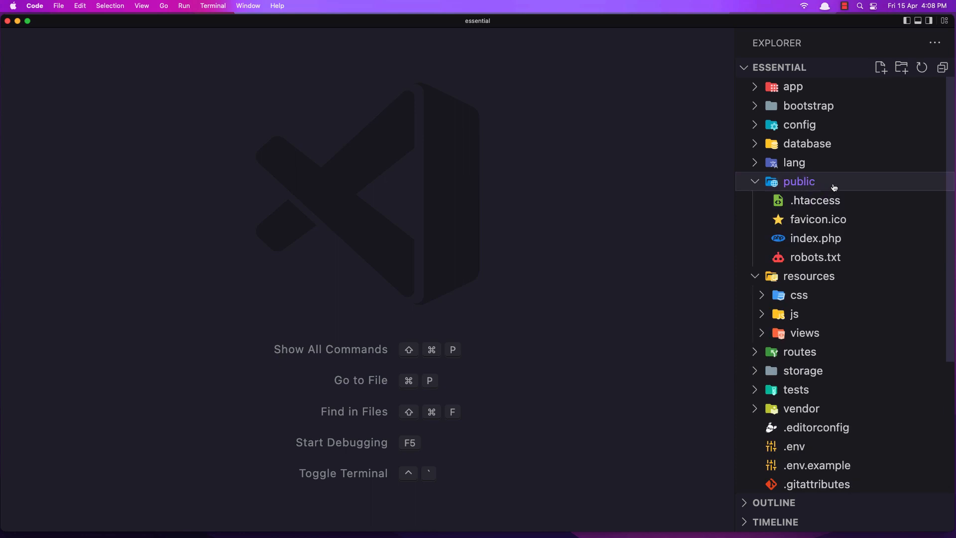
pyautogui.moveTo(827, 185)
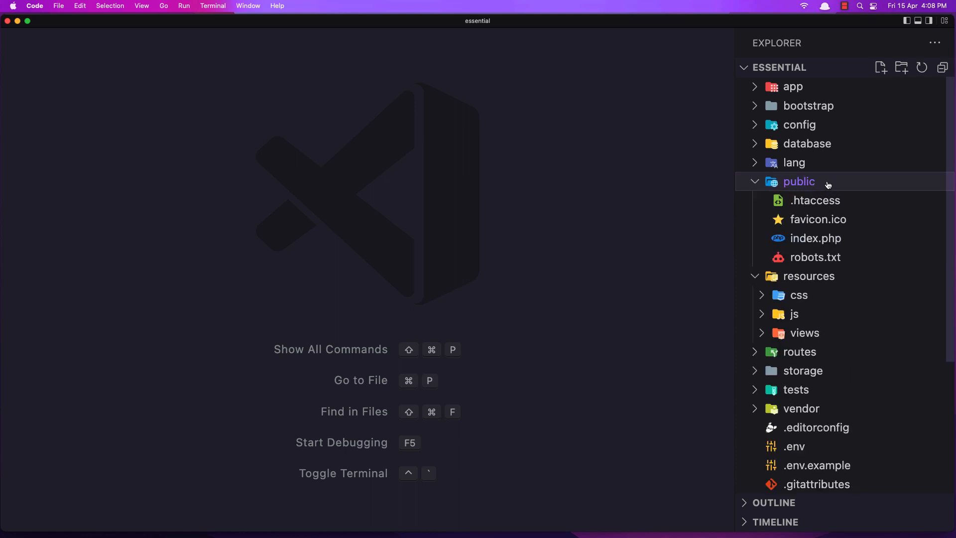
pyautogui.moveTo(816, 187)
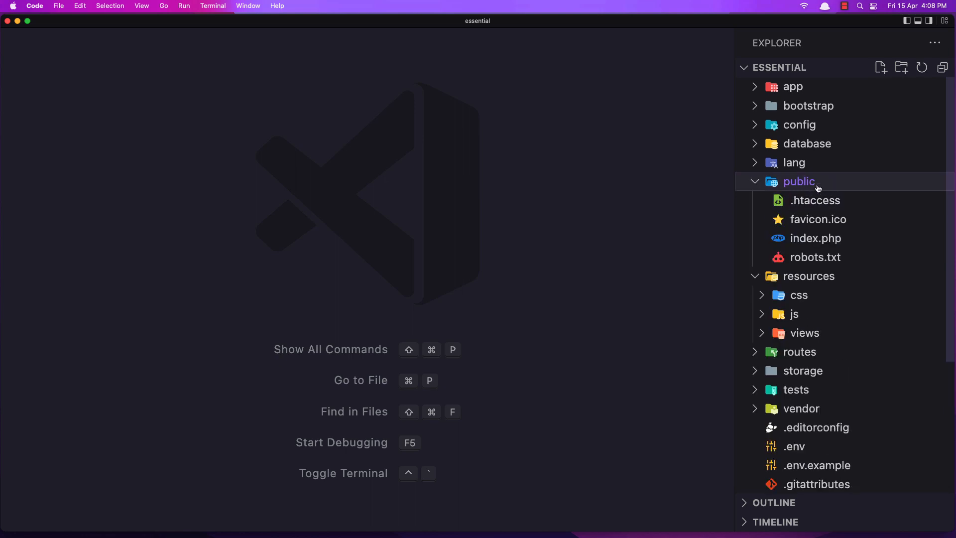
pyautogui.click(799, 181)
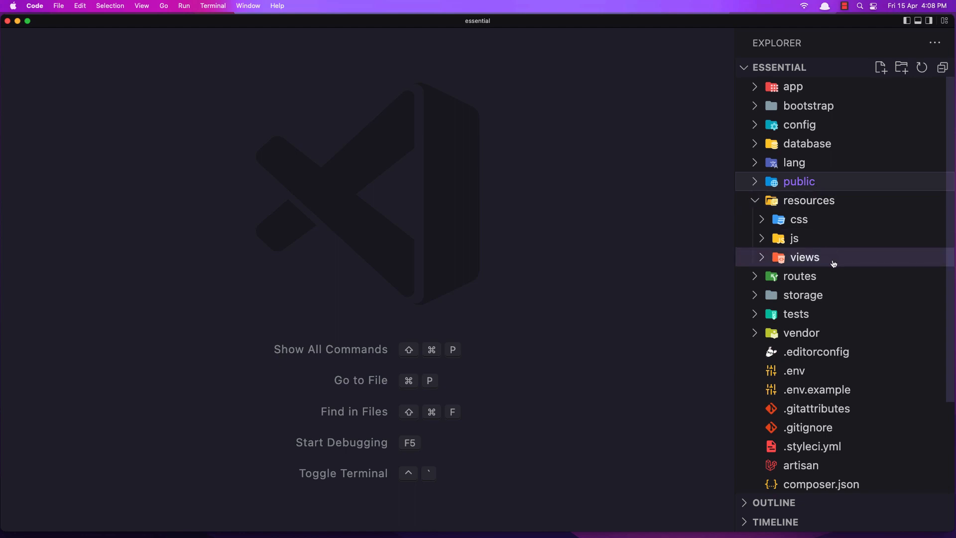
# Expand the views folder and select welcome.blade.php.
pyautogui.click(805, 257)
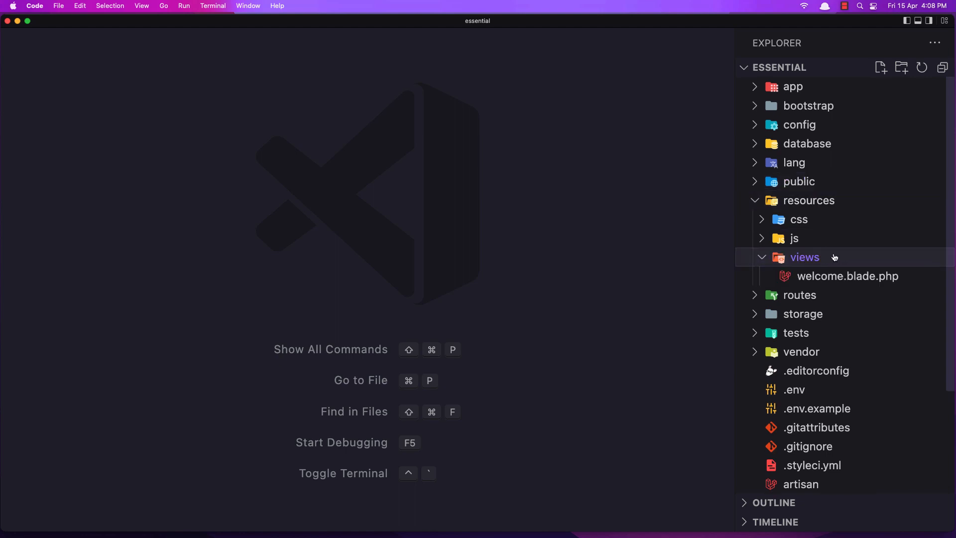
pyautogui.click(847, 276)
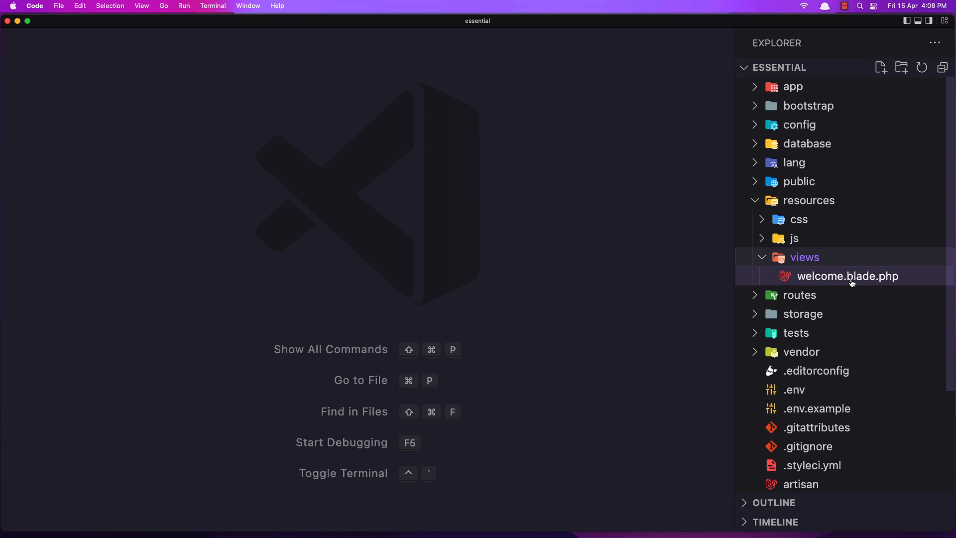
pyautogui.moveTo(847, 276)
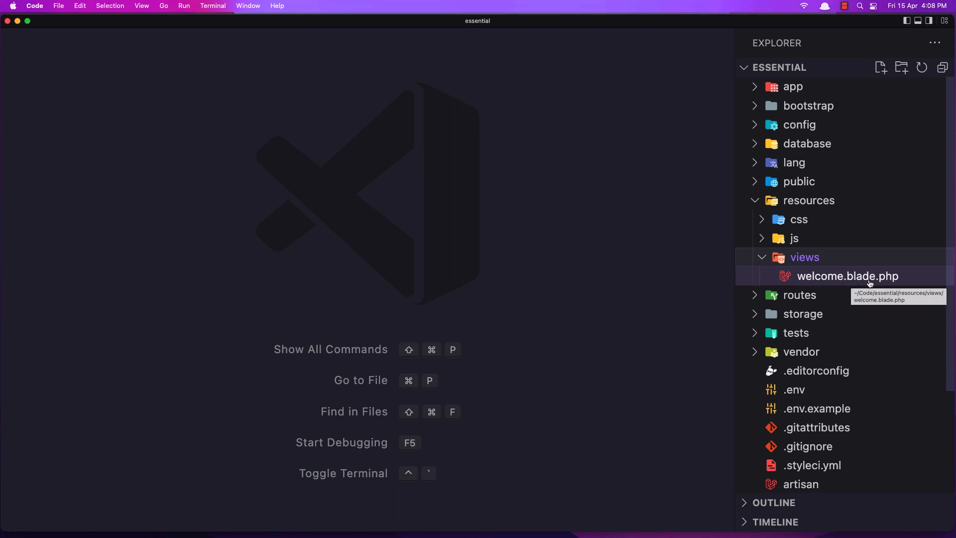
# Open welcome.blade.php, close its tab, then expand the routes folder.
pyautogui.doubleClick(848, 276)
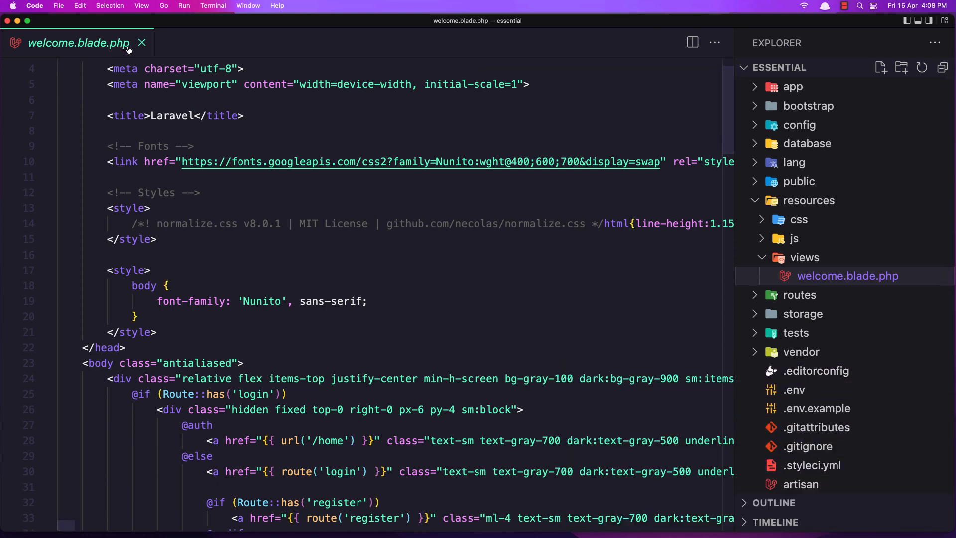
pyautogui.click(143, 43)
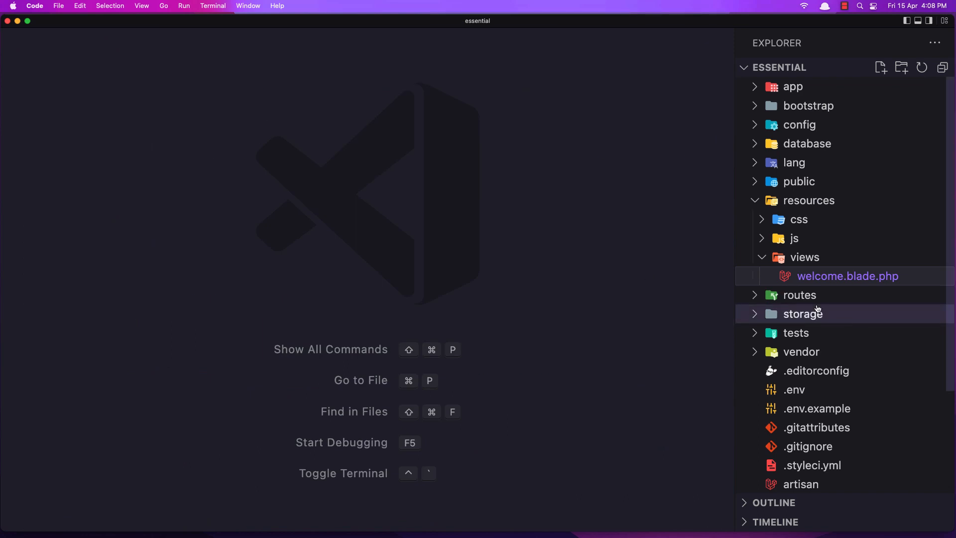
pyautogui.click(800, 295)
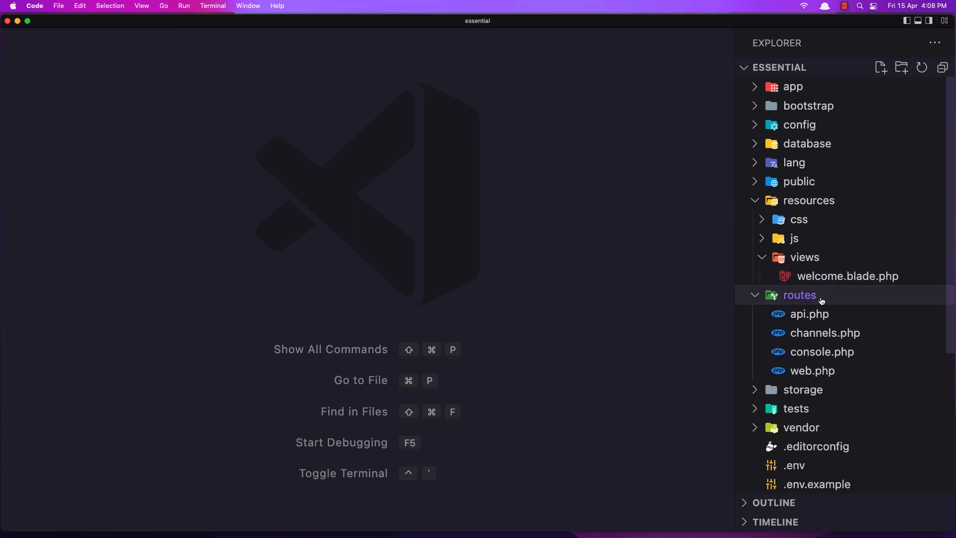
# Open web.php to view the default route returning the welcome view.
pyautogui.click(813, 370)
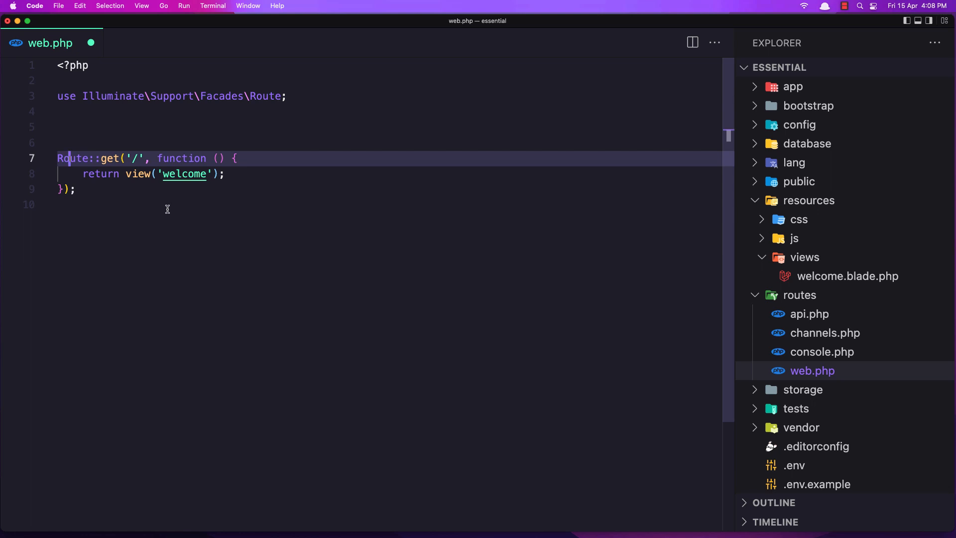
pyautogui.moveTo(96, 177)
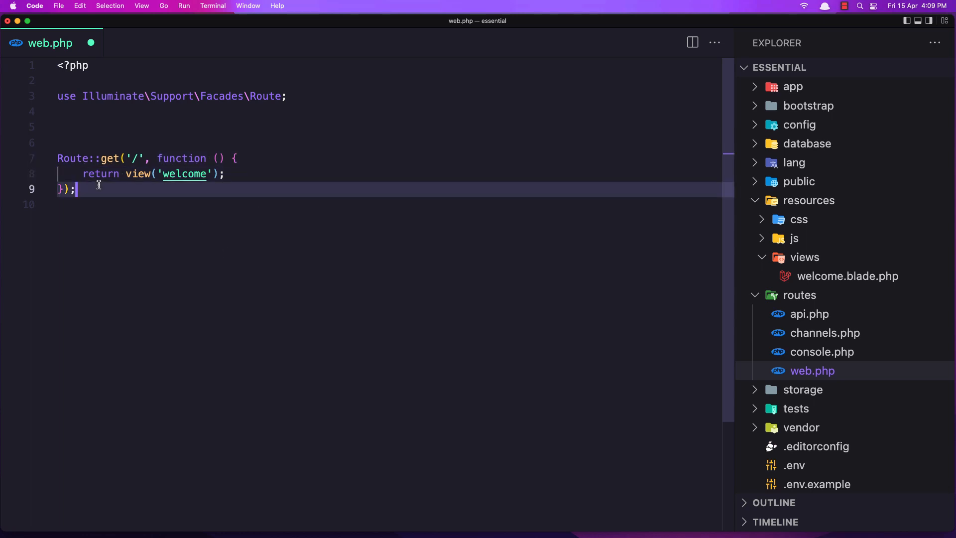
pyautogui.moveTo(501, 275)
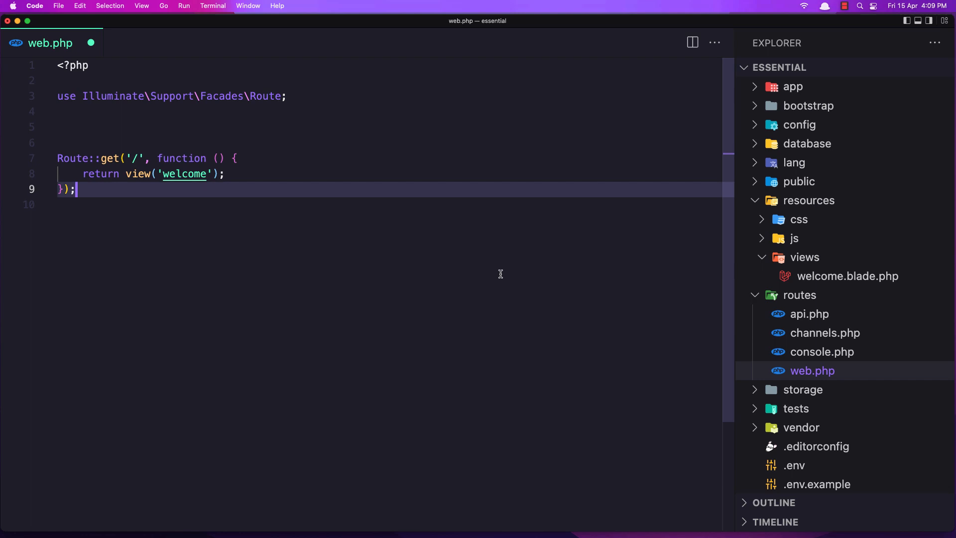
pyautogui.moveTo(795, 238)
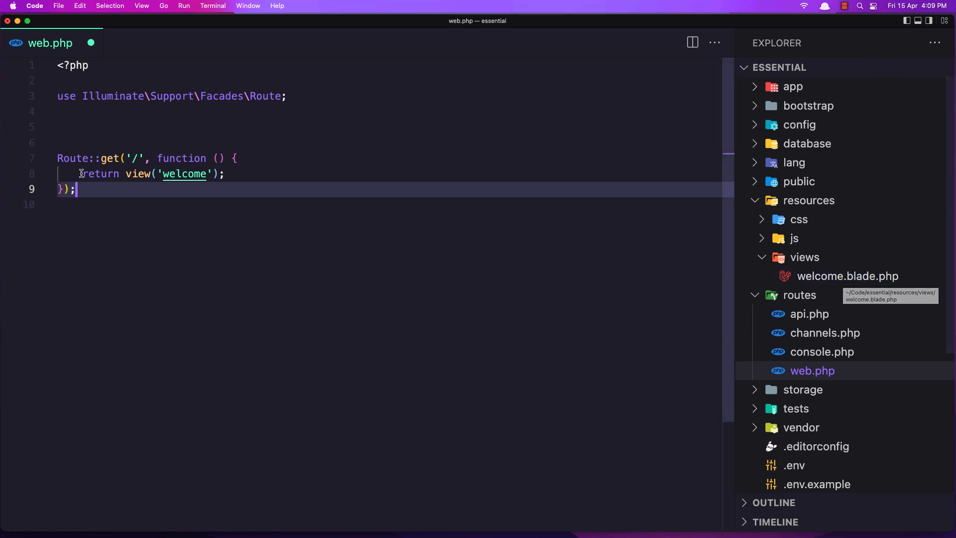
pyautogui.moveTo(398, 278)
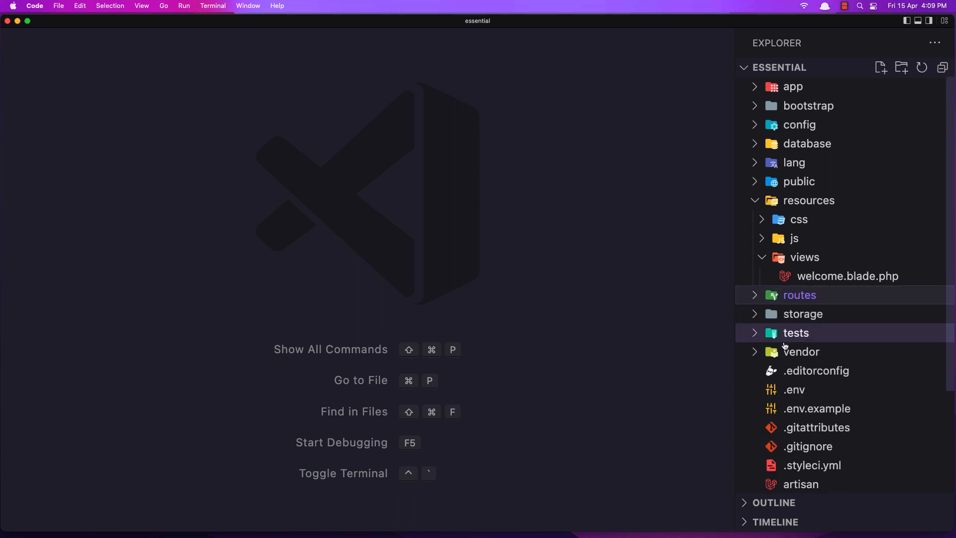
pyautogui.click(796, 333)
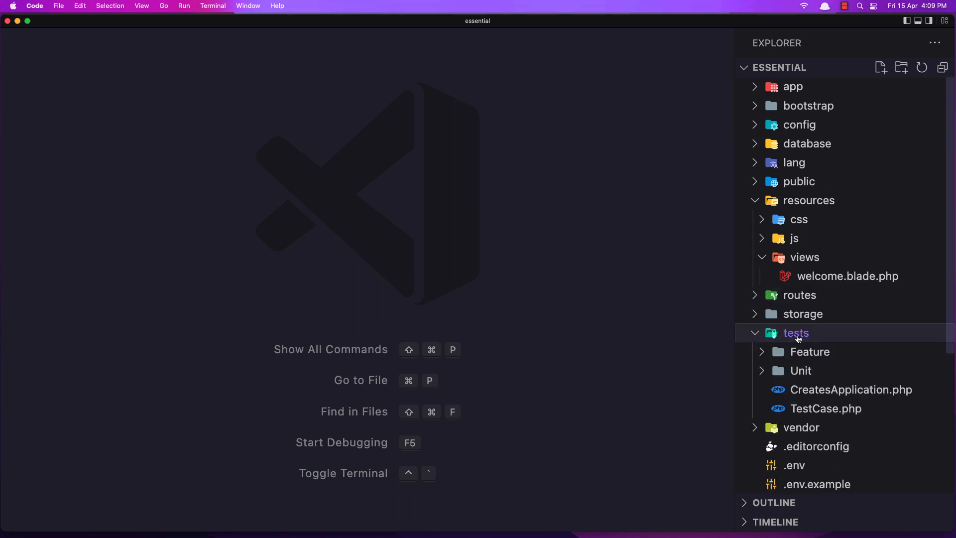
pyautogui.click(797, 332)
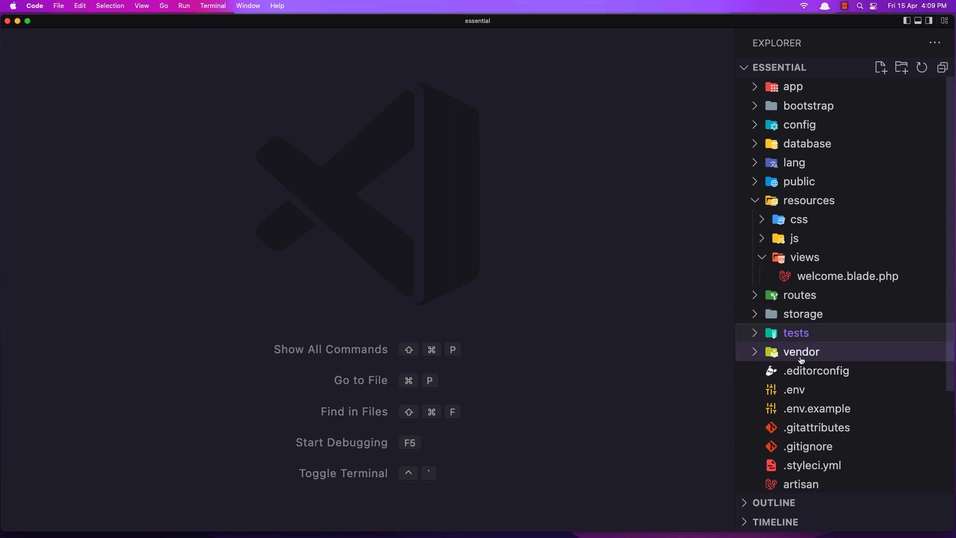
pyautogui.scroll(-3)
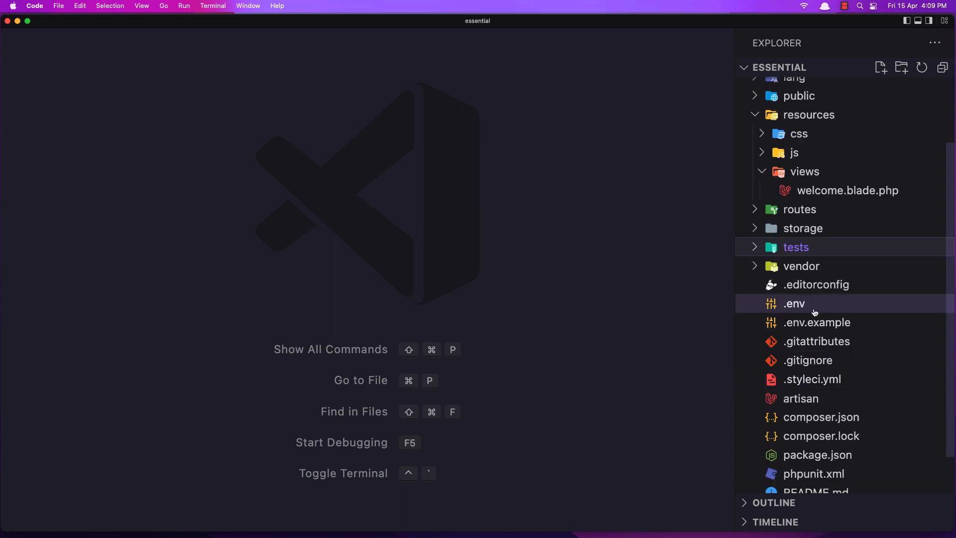
# Open the .env file, scroll through its settings, and close it.
pyautogui.doubleClick(794, 303)
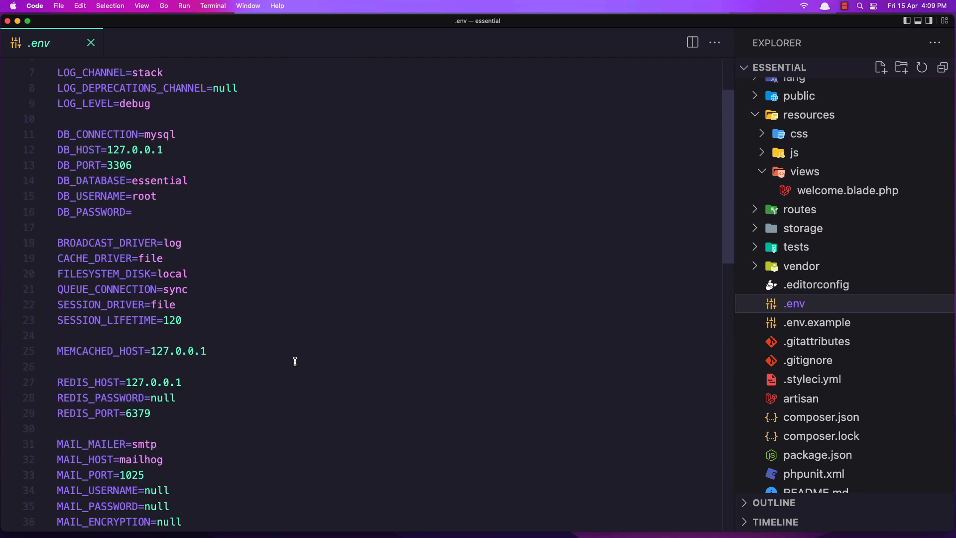
pyautogui.scroll(-3)
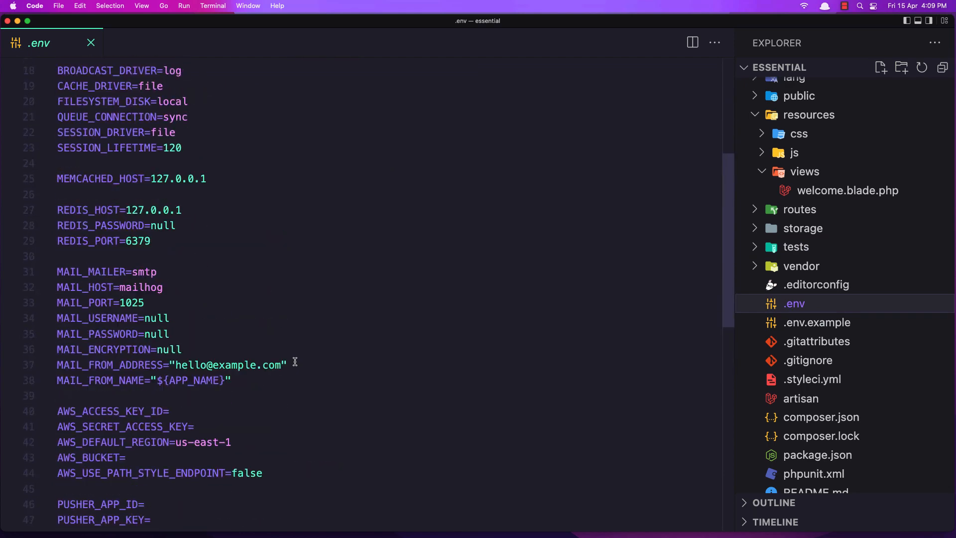
pyautogui.moveTo(131, 318)
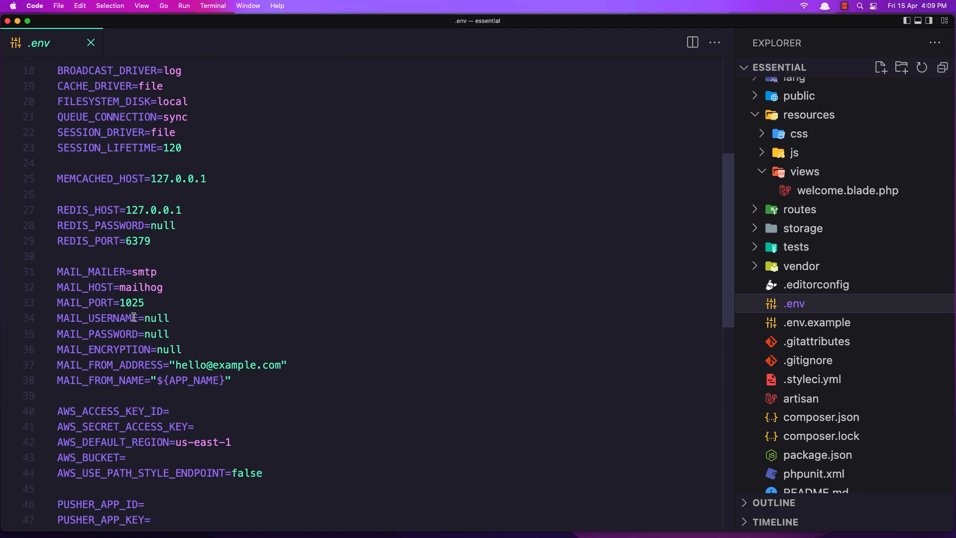
pyautogui.moveTo(195, 322)
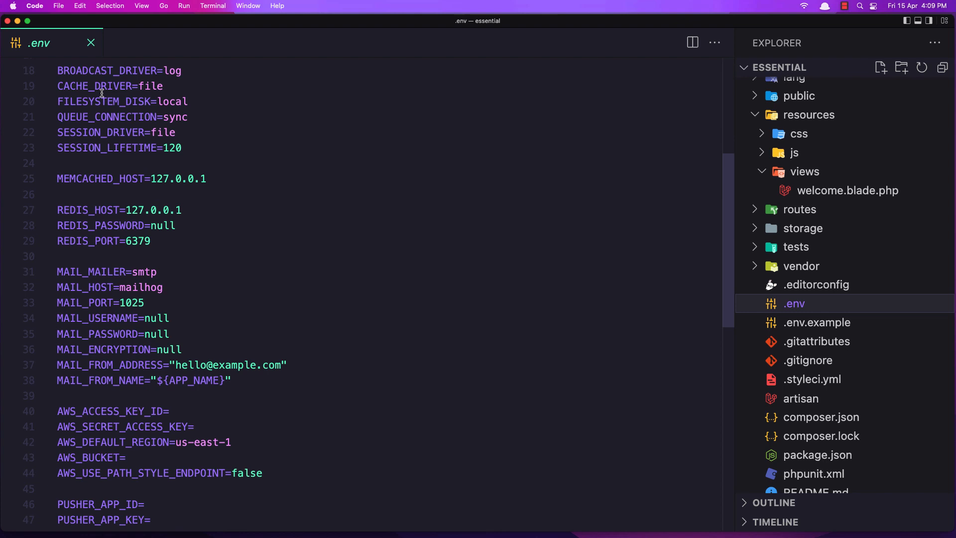
pyautogui.click(90, 43)
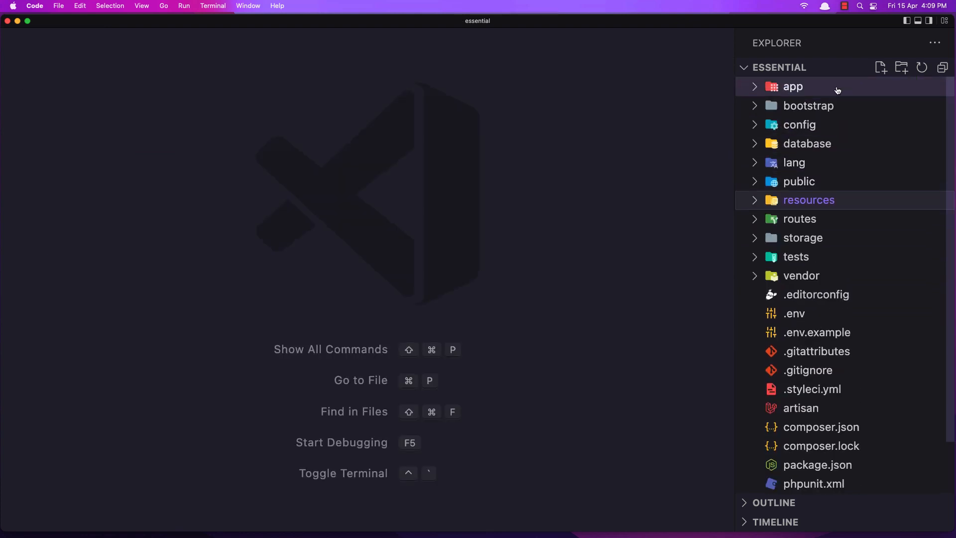
pyautogui.click(793, 86)
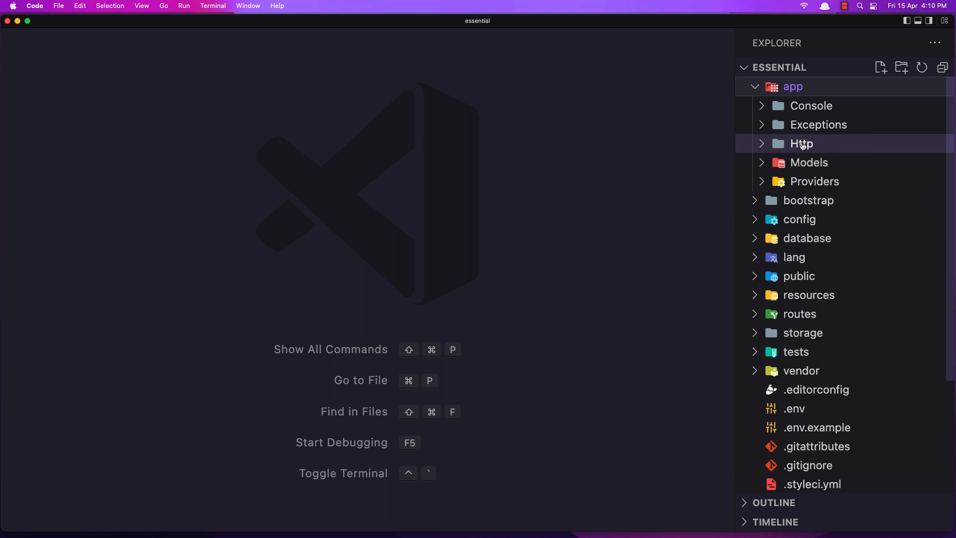
pyautogui.click(802, 143)
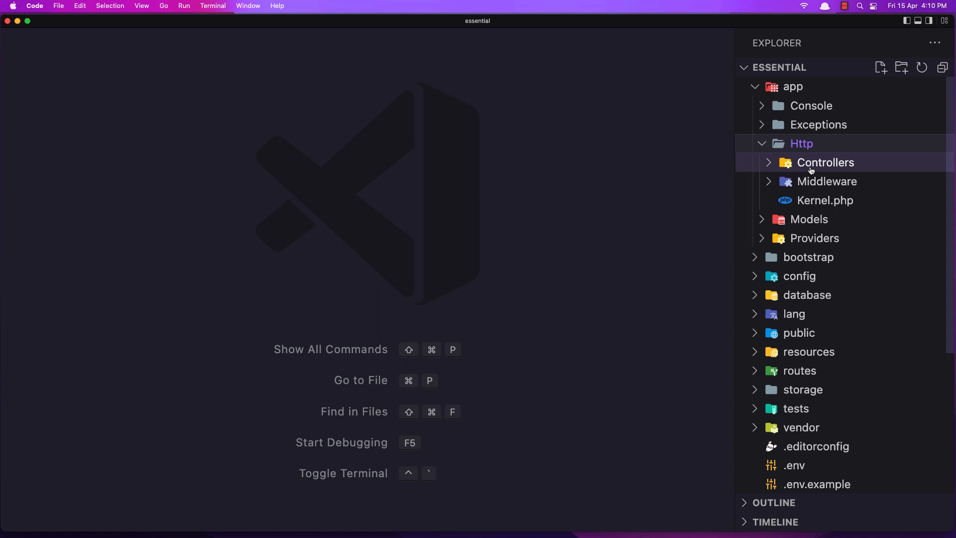
pyautogui.moveTo(827, 181)
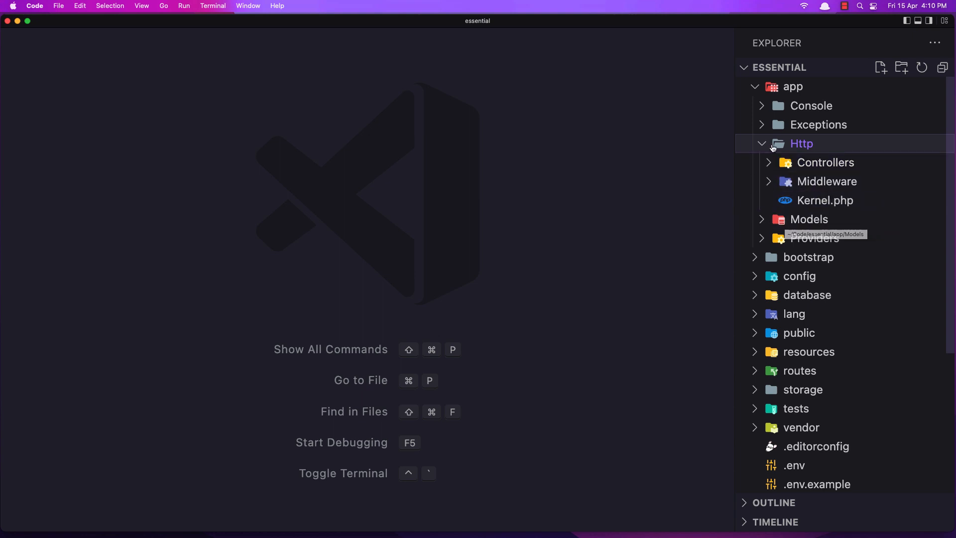
pyautogui.click(801, 144)
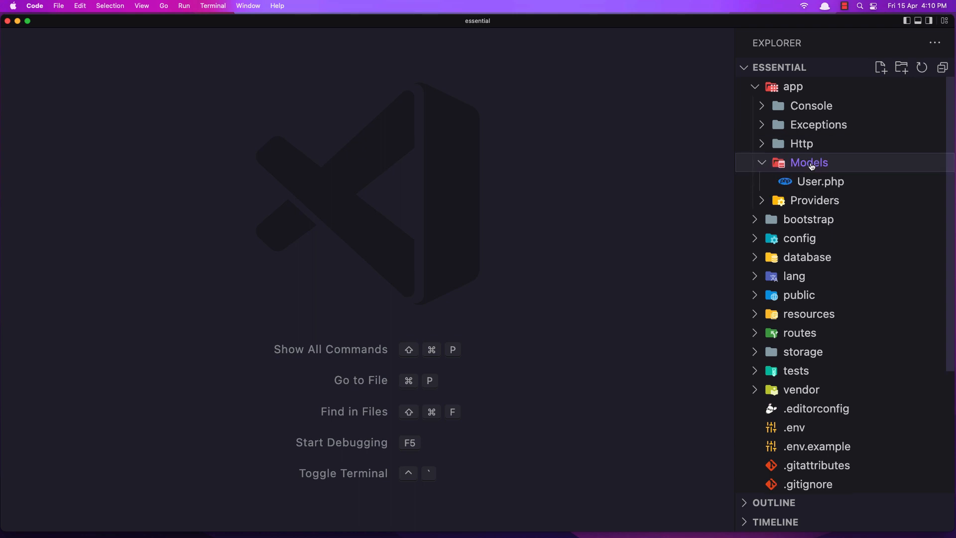
pyautogui.click(809, 162)
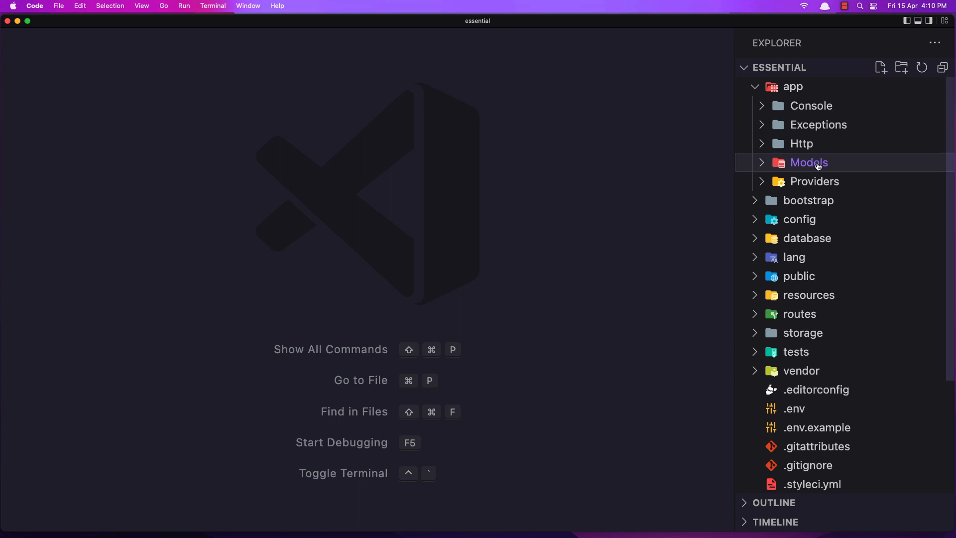
pyautogui.click(802, 143)
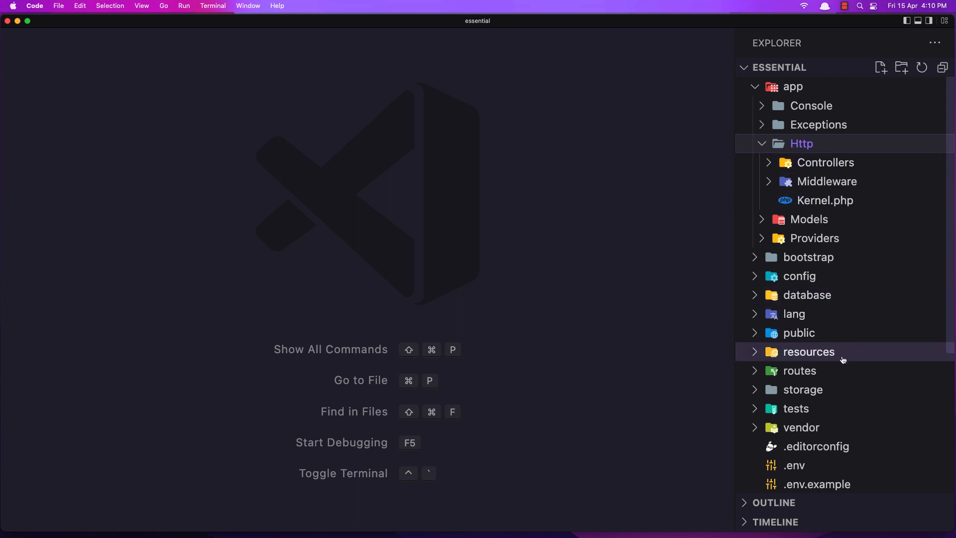
pyautogui.click(809, 351)
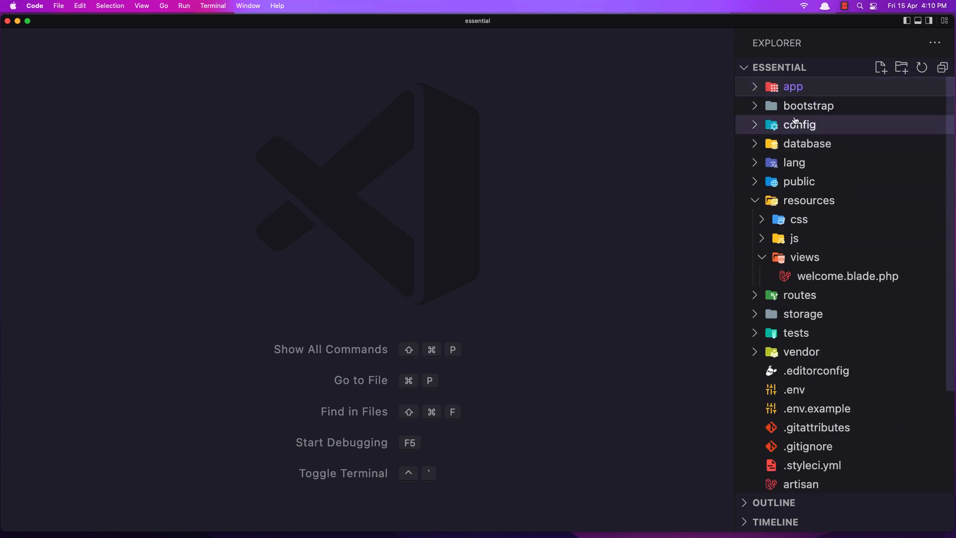
pyautogui.click(809, 201)
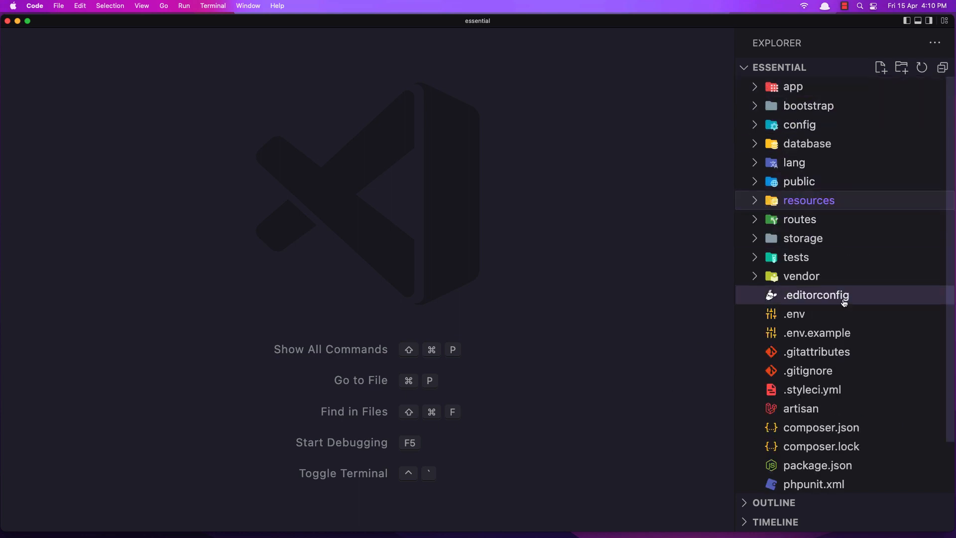